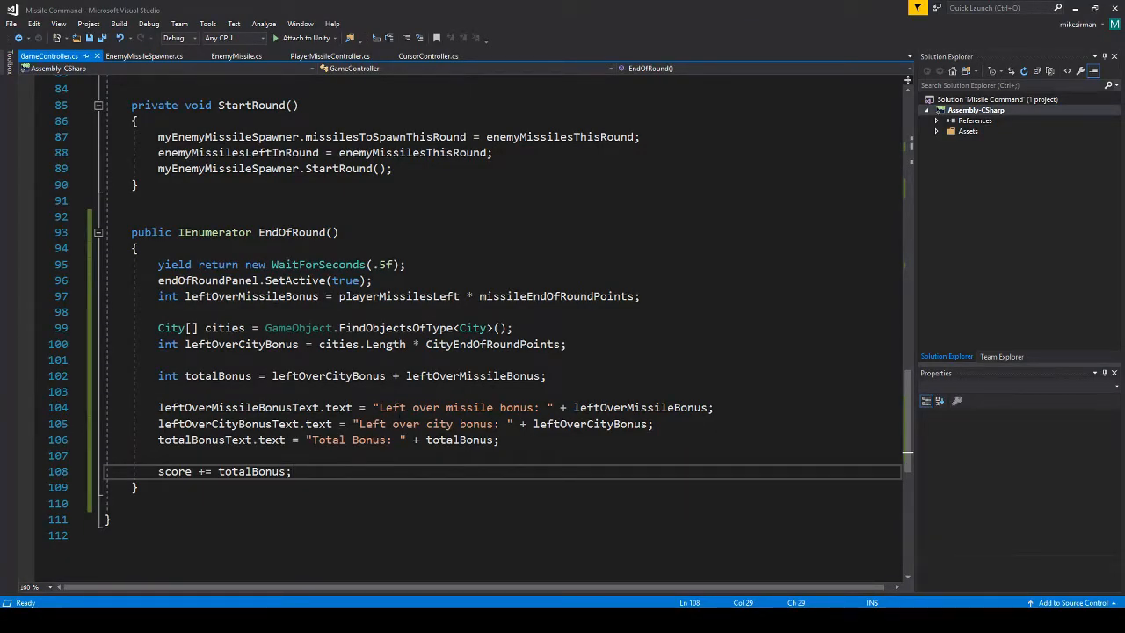
Step: Add the comment '// Increase enemy missile speed for next round here' after score += totalBonus
text(//)
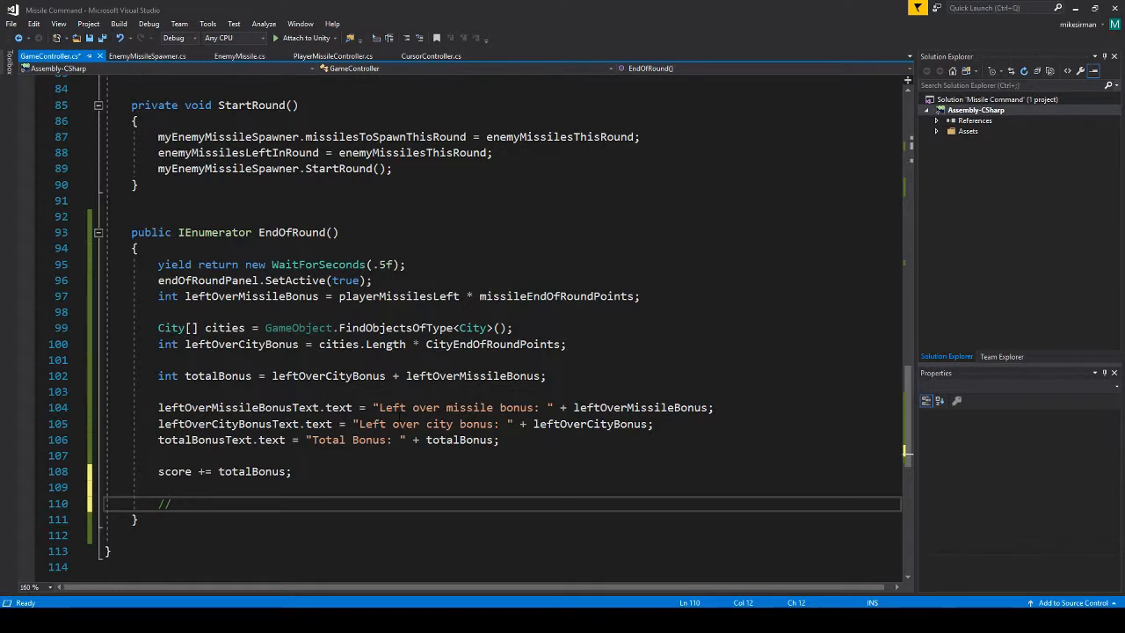
text(Incre)
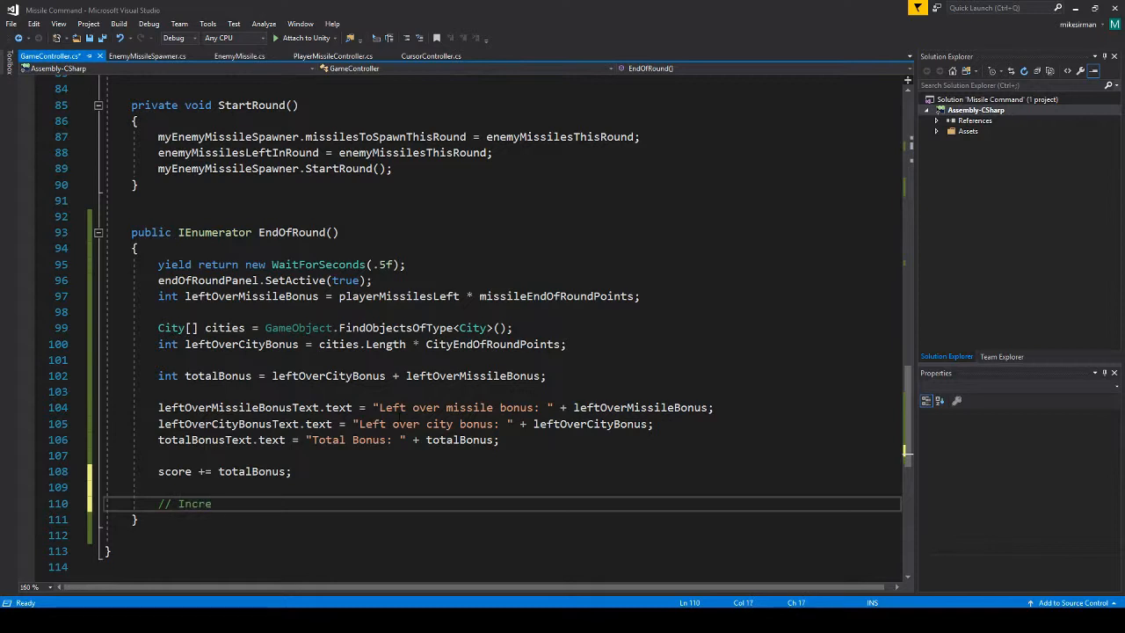
text(ase missile)
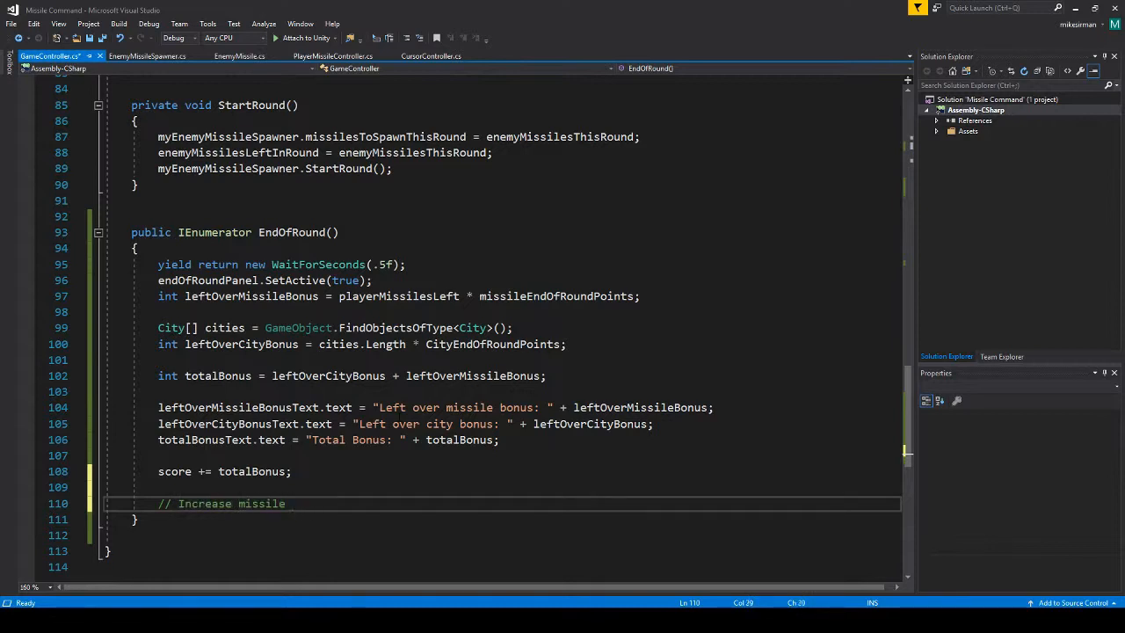
text(enemy miss)
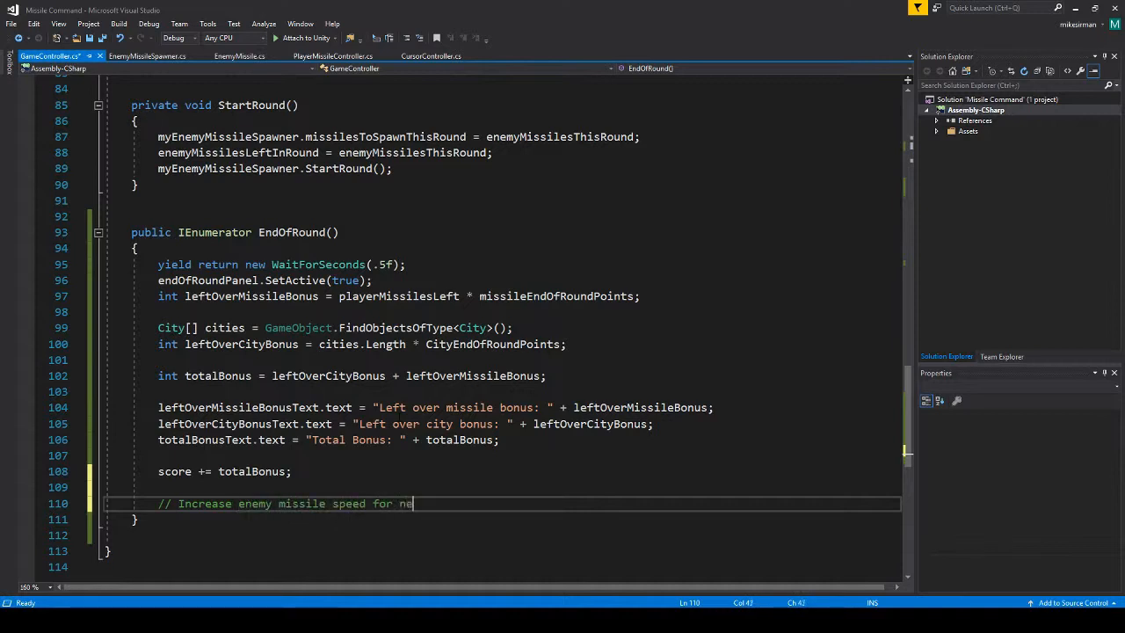
text(xt round here)
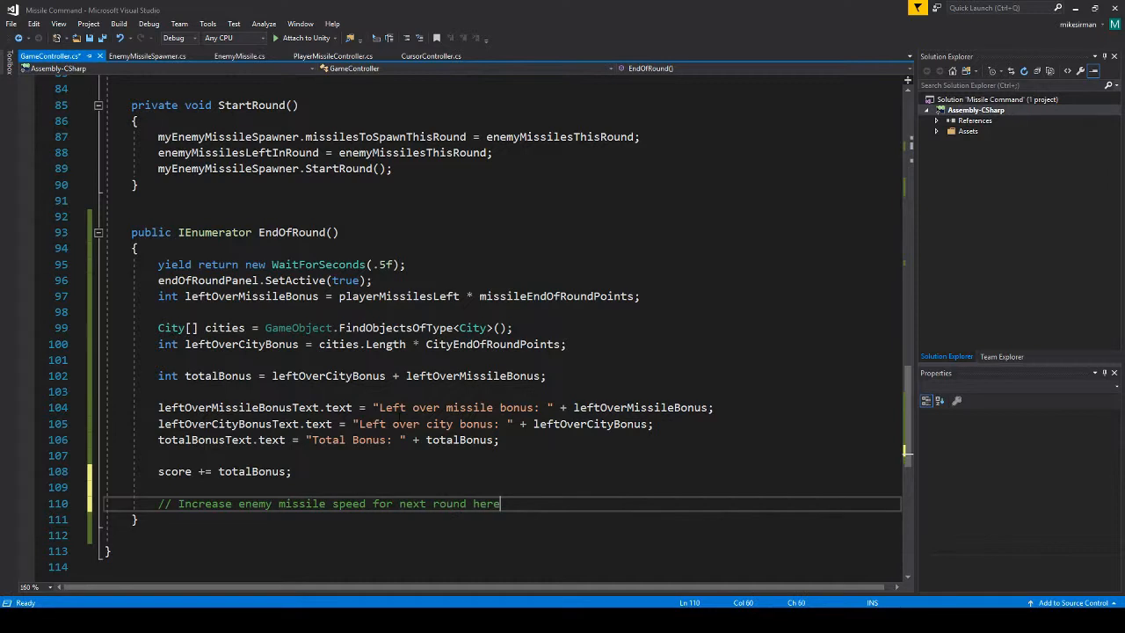
key(Enter)
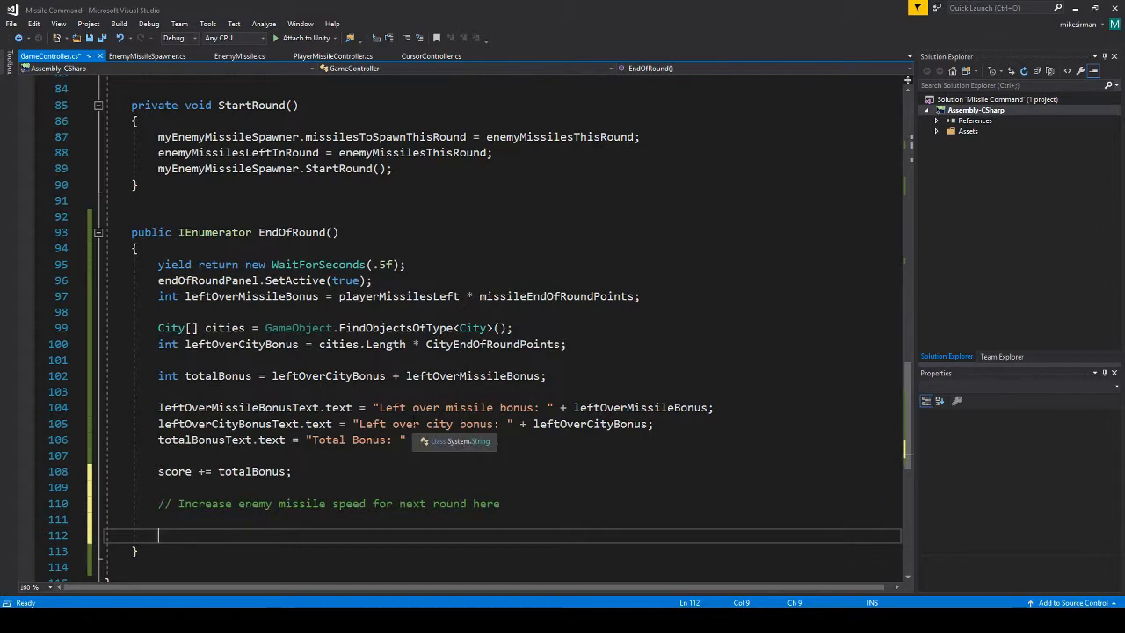
Step: Declare [SerializeField] private TextMeshProUGUI countdownText on a new line below myMissilesLeftText
text(+ totalBonus;)
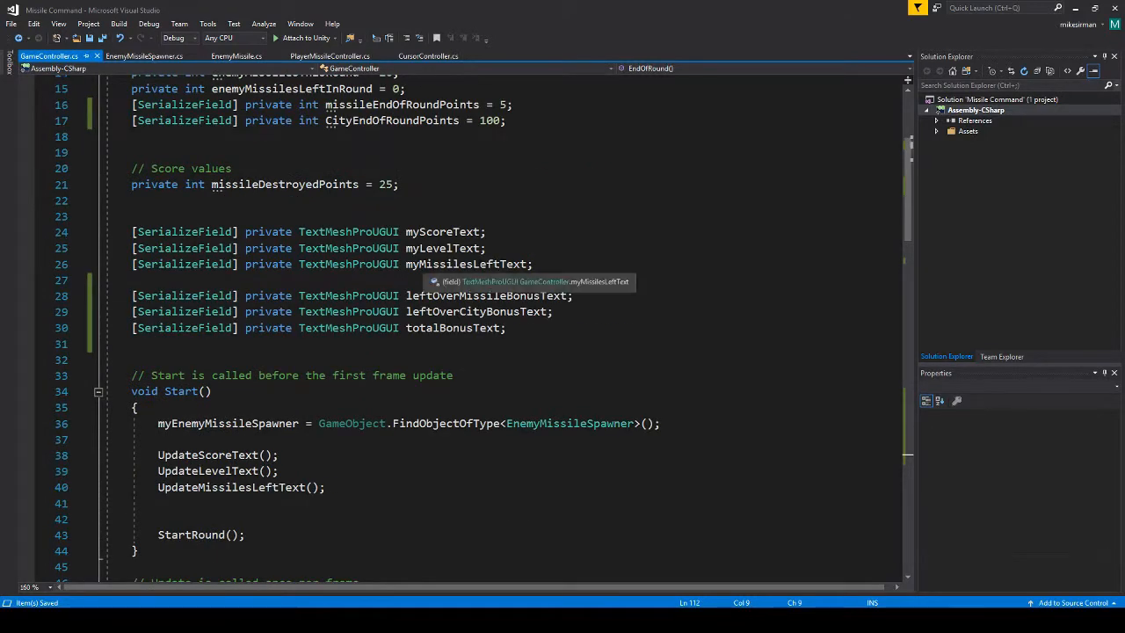
click(535, 264)
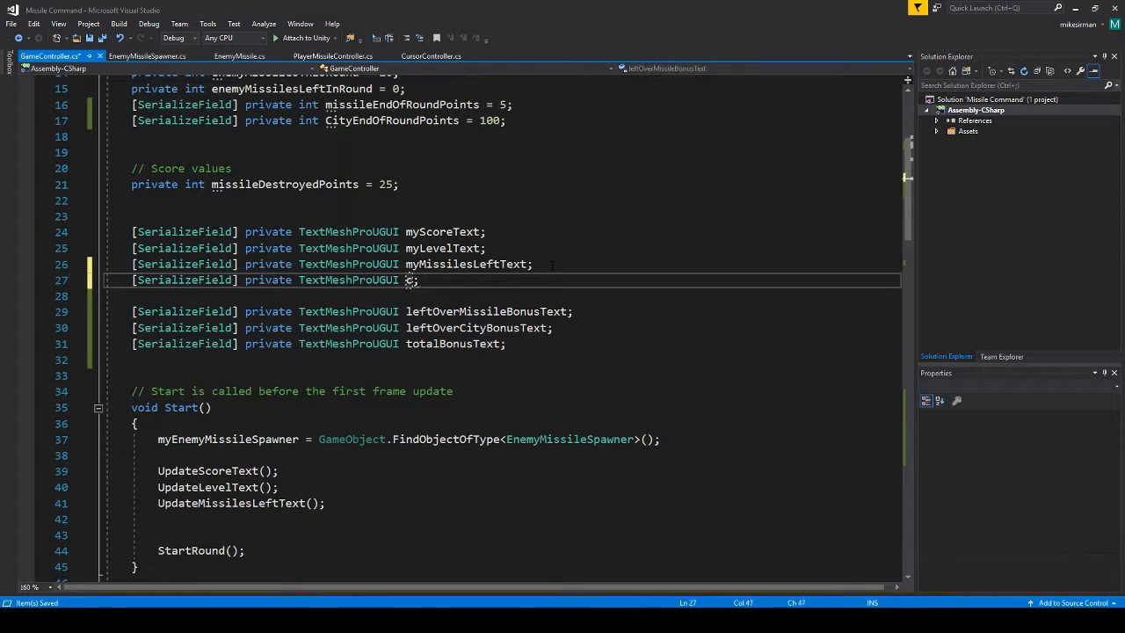
text(countdownTe)
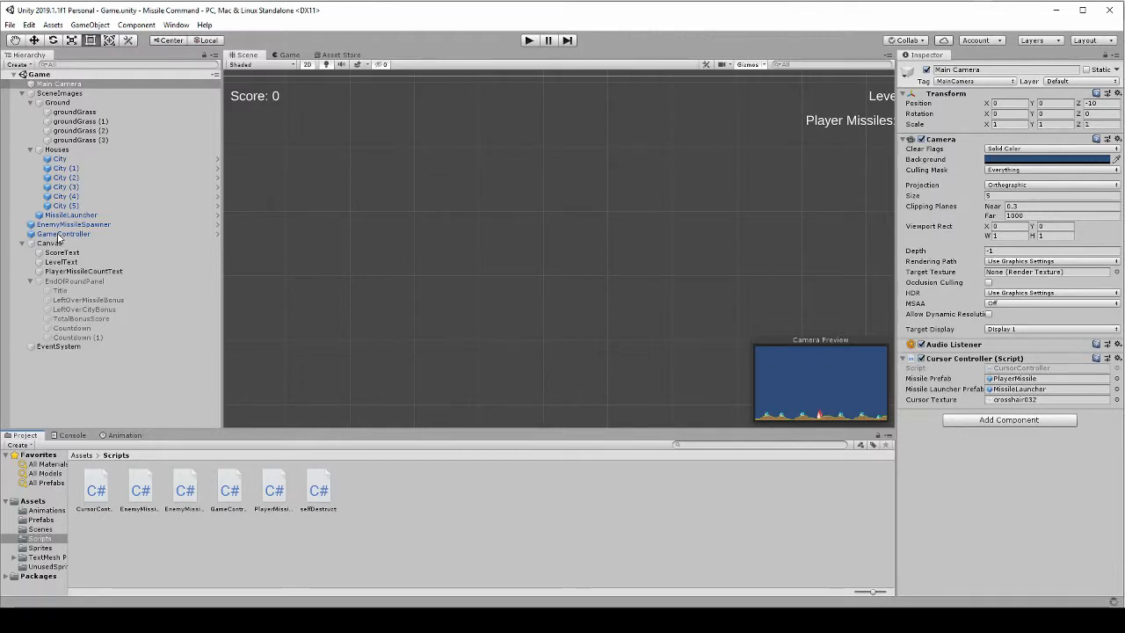
click(66, 234)
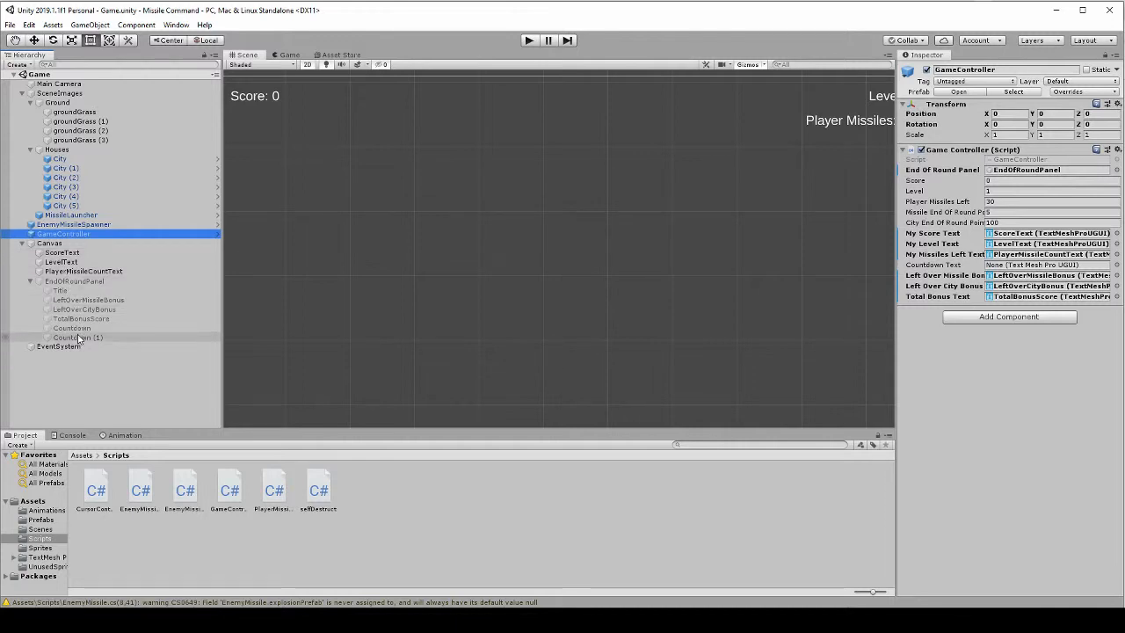
click(71, 327)
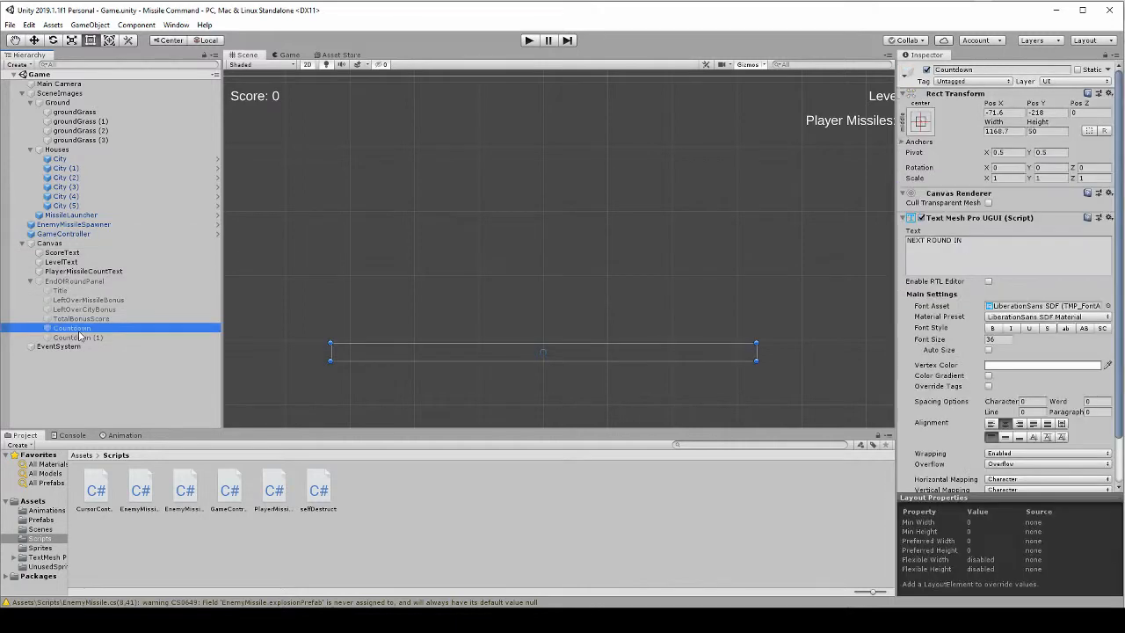
click(79, 337)
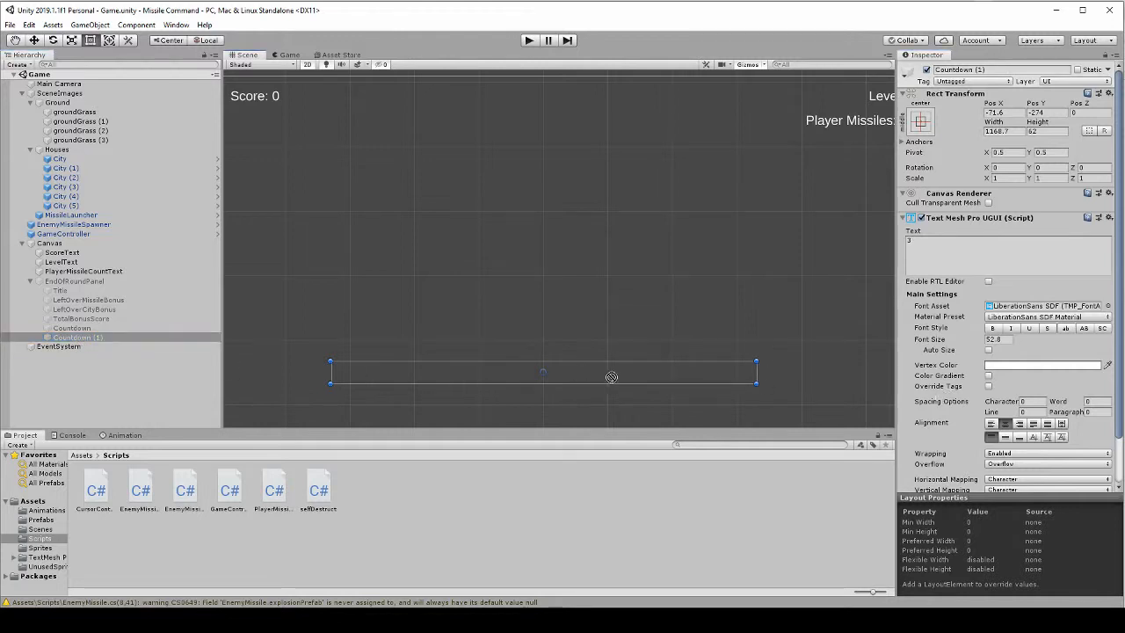
click(60, 233)
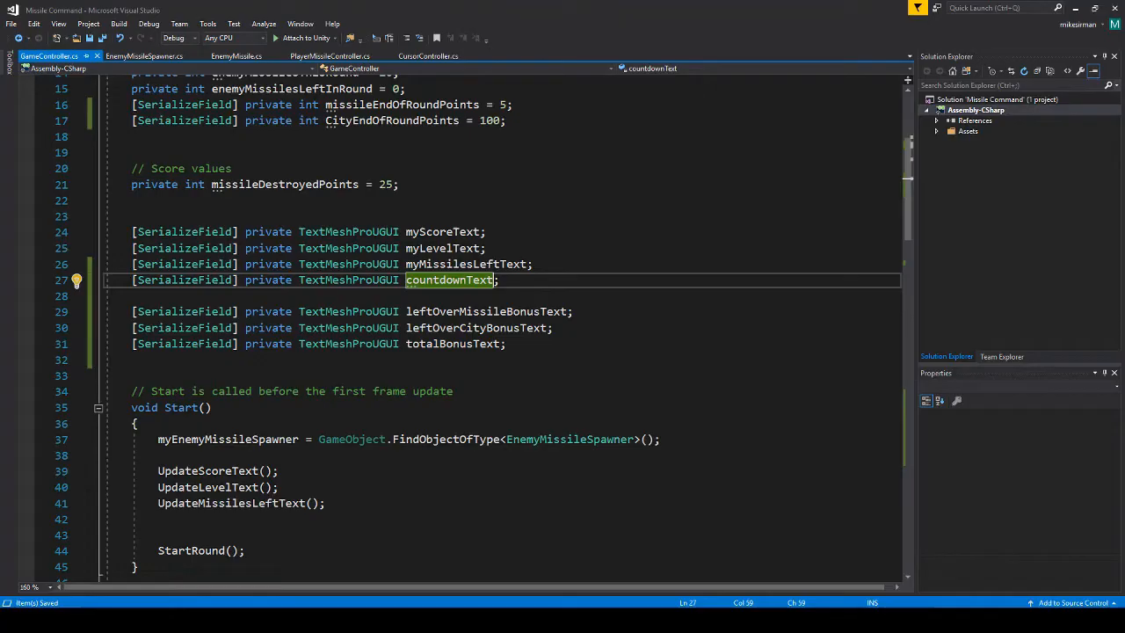
Step: Set countdownText.text to "3", "2", "1", each followed by yield return new WaitForSeconds(1f)
scroll(down, 3)
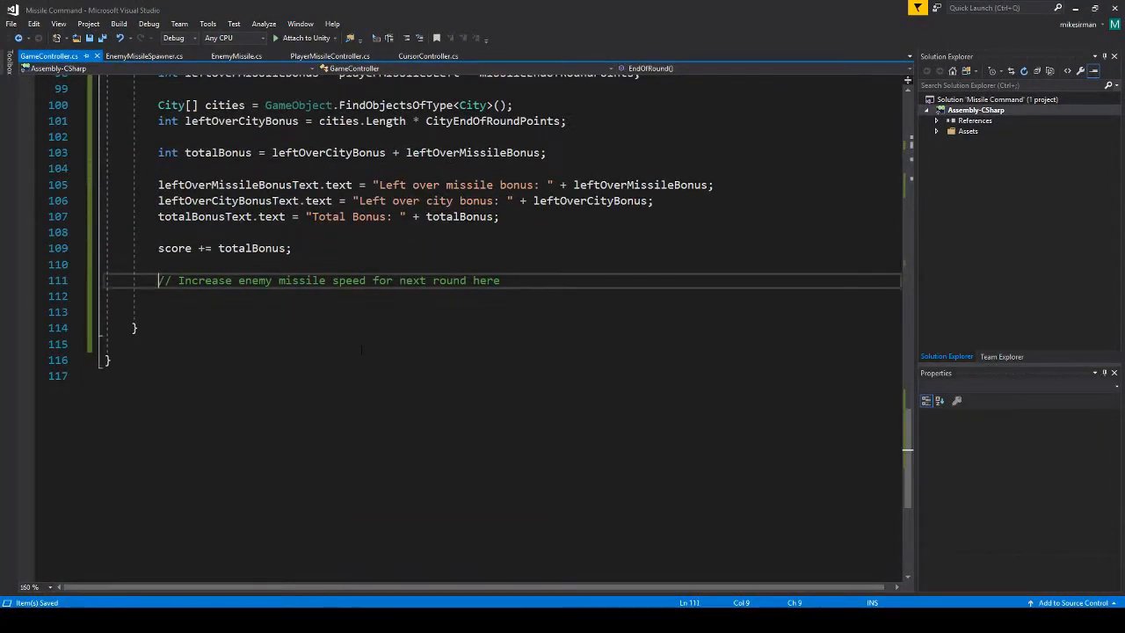
text(countdownText.text = ")
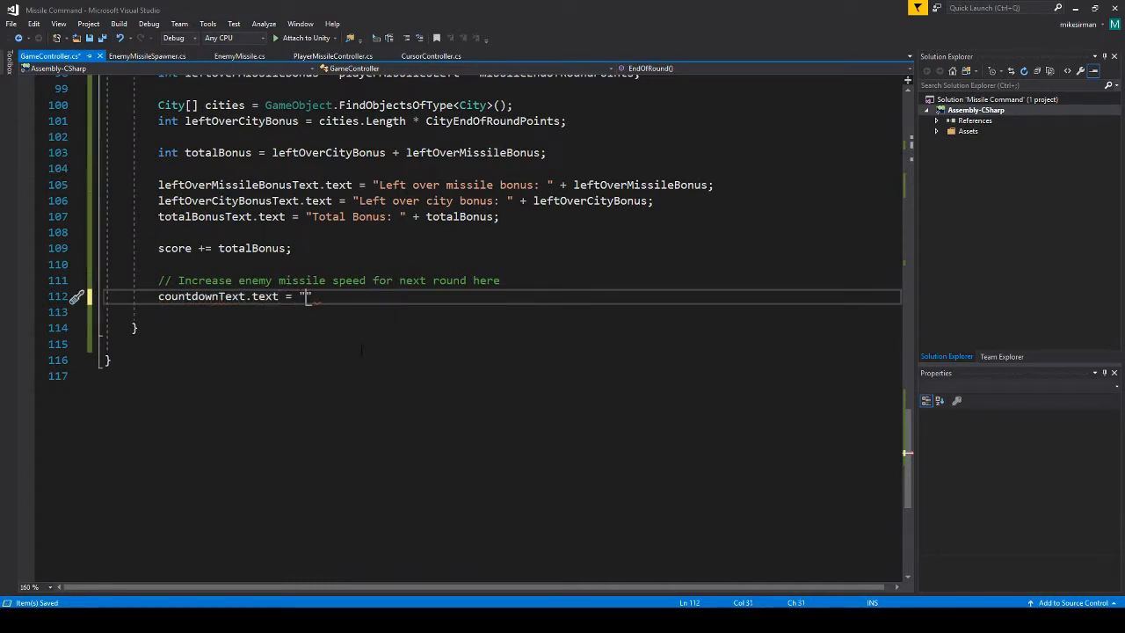
text(3)
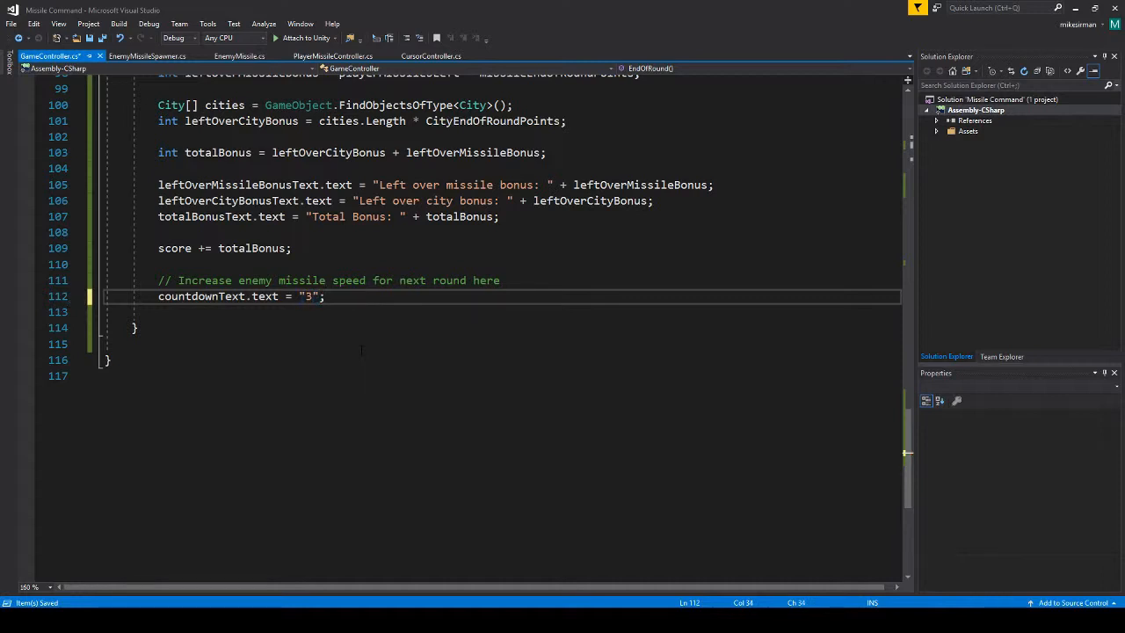
key(Enter)
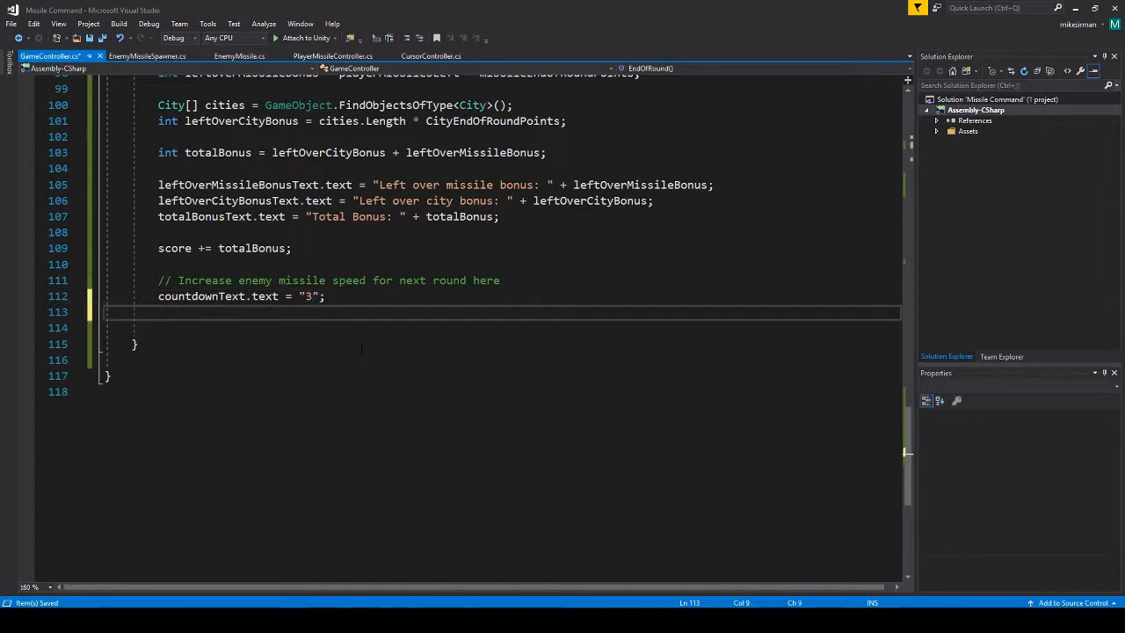
text(yield return new)
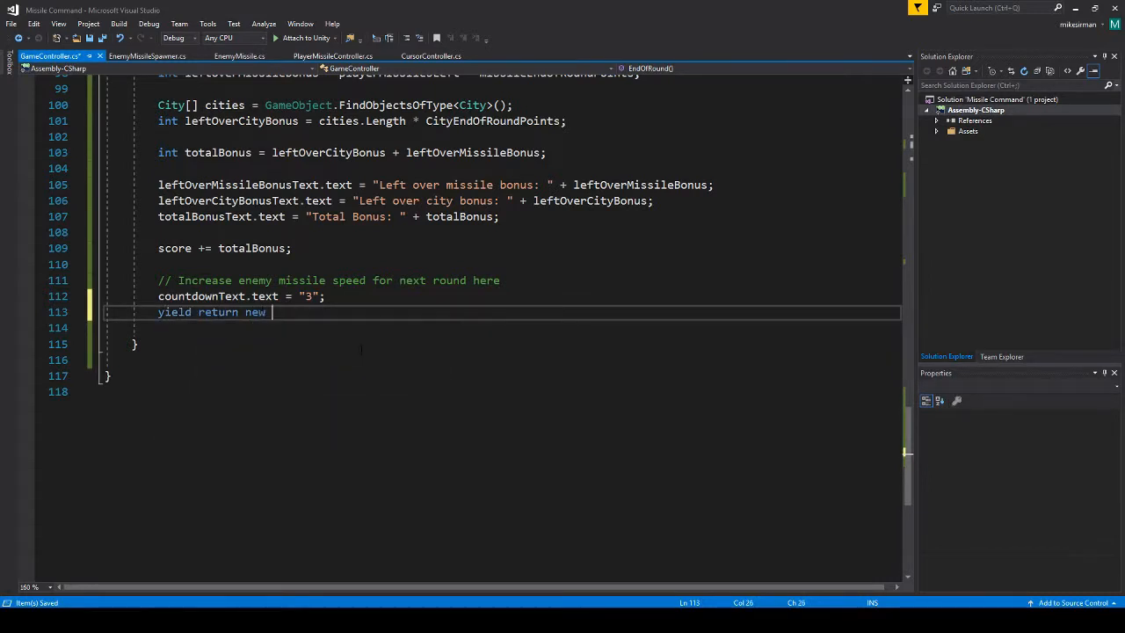
text(WaitForSeconds(1f);)
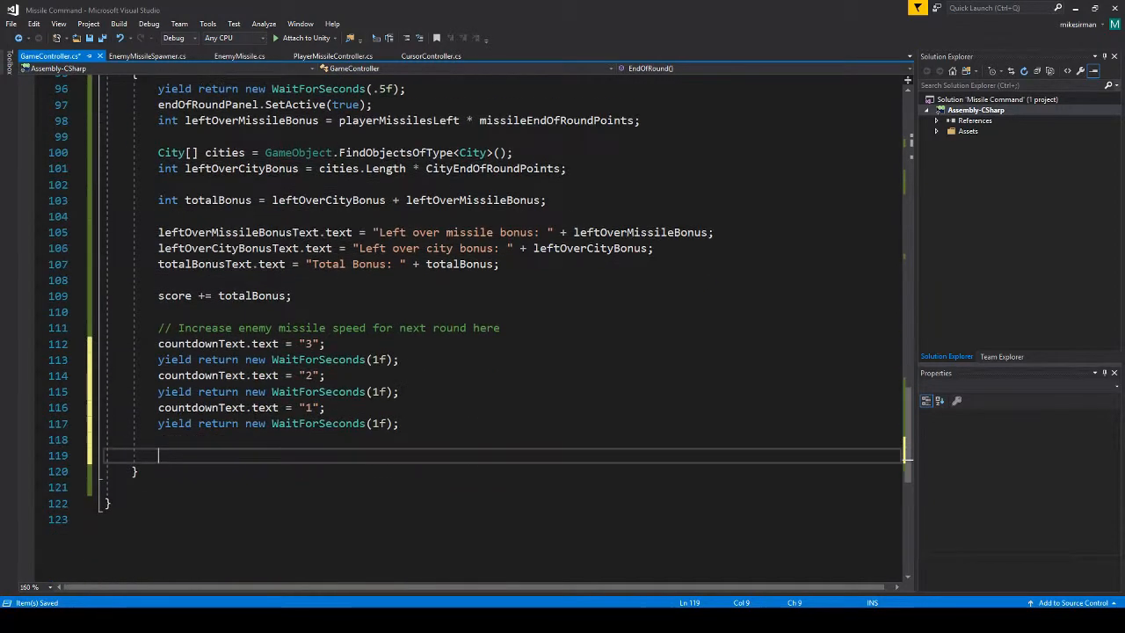
text(Start)
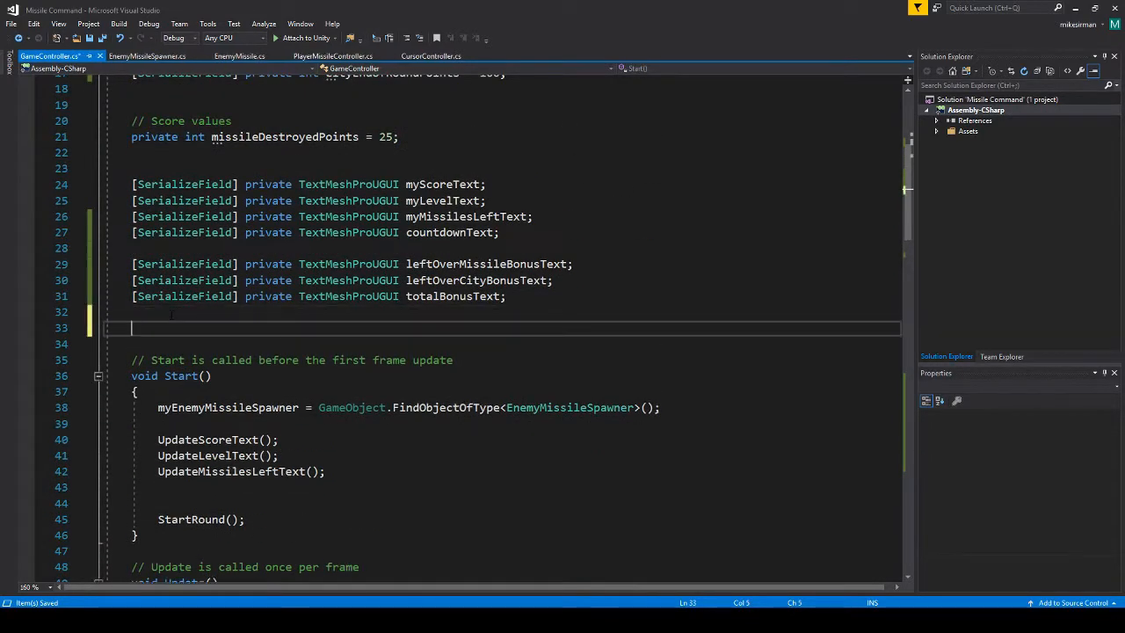
Step: Declare the field private bool isRoundOver = false in GameController
text(private bool isRound)
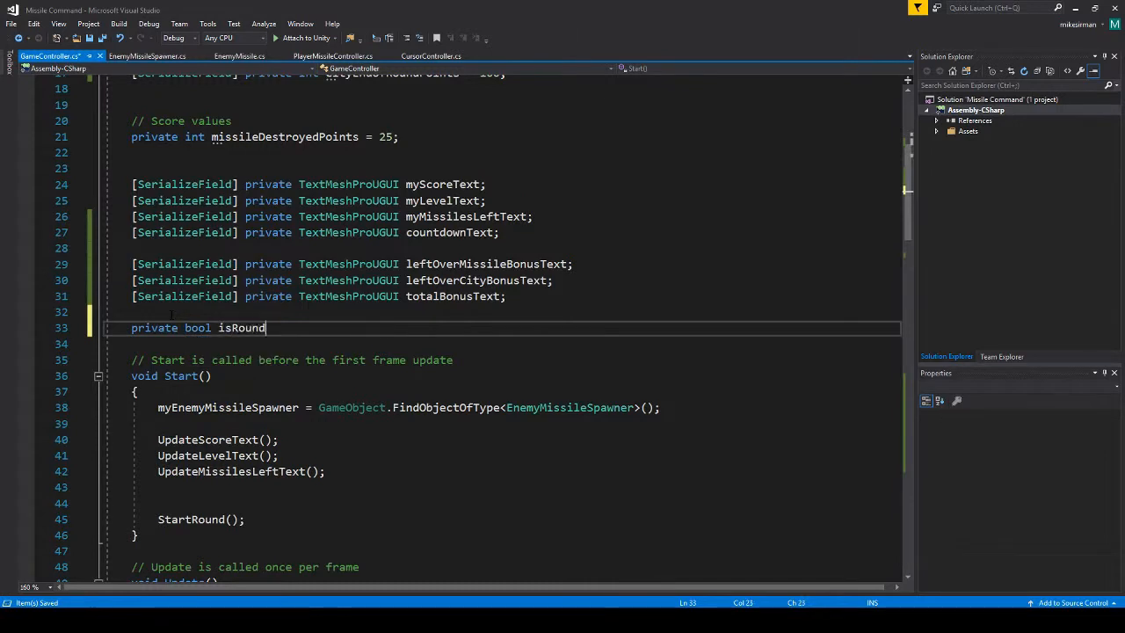
text(Over = false;)
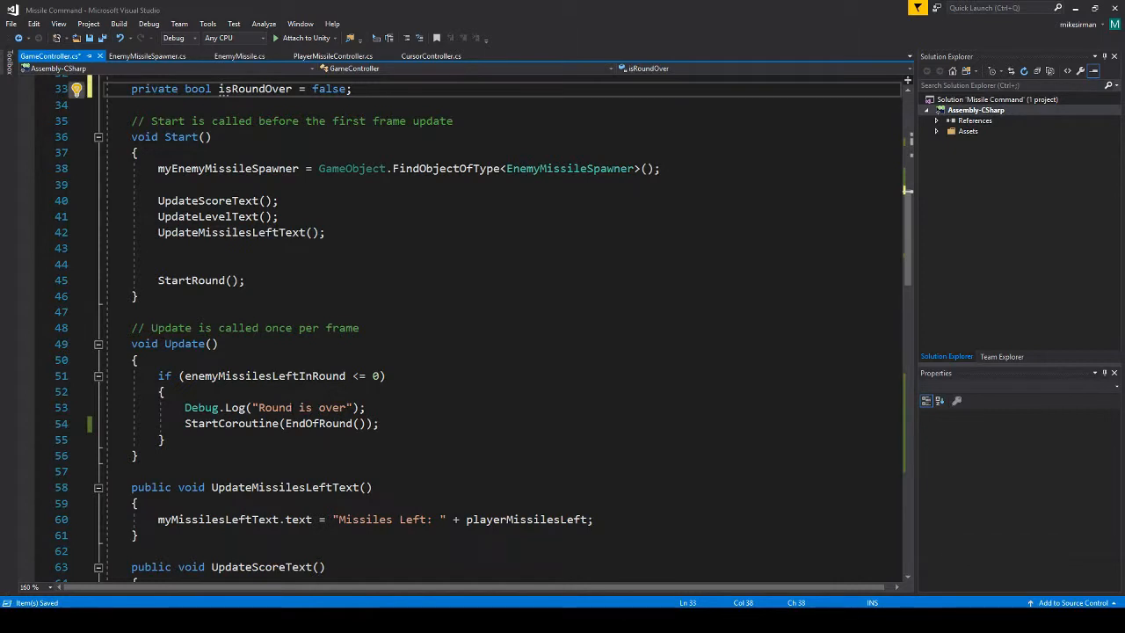
text(" ")
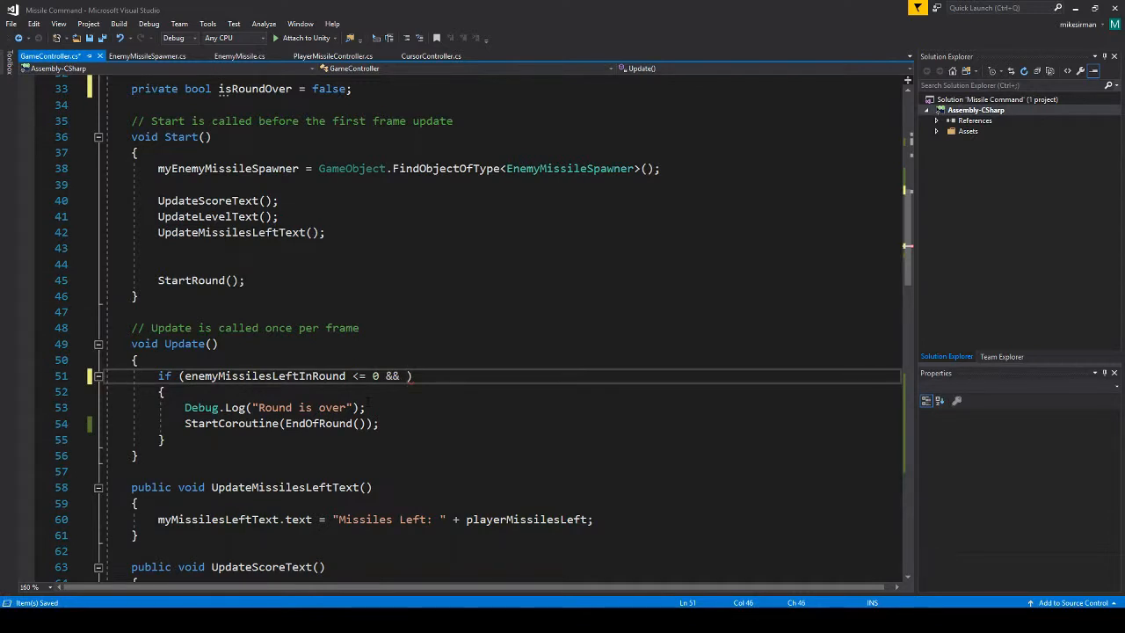
Step: Add && !isRoundOver to Update's check and replace the Debug.Log with isRoundOver = true;
text(!isRoundOver)
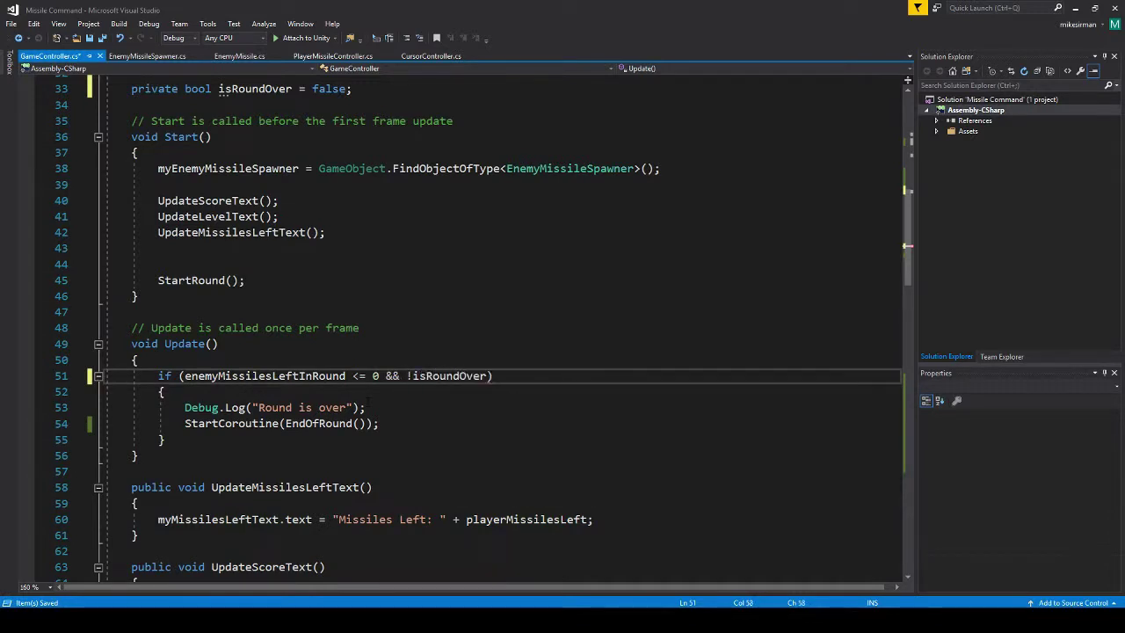
click(161, 391)
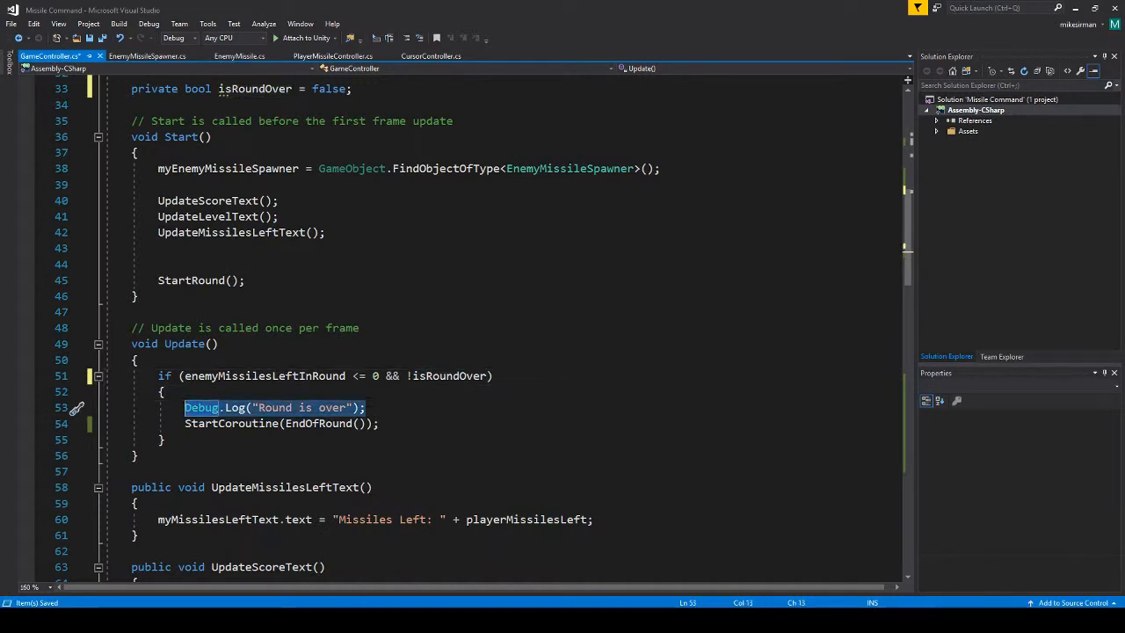
text(isRoundOver = tr)
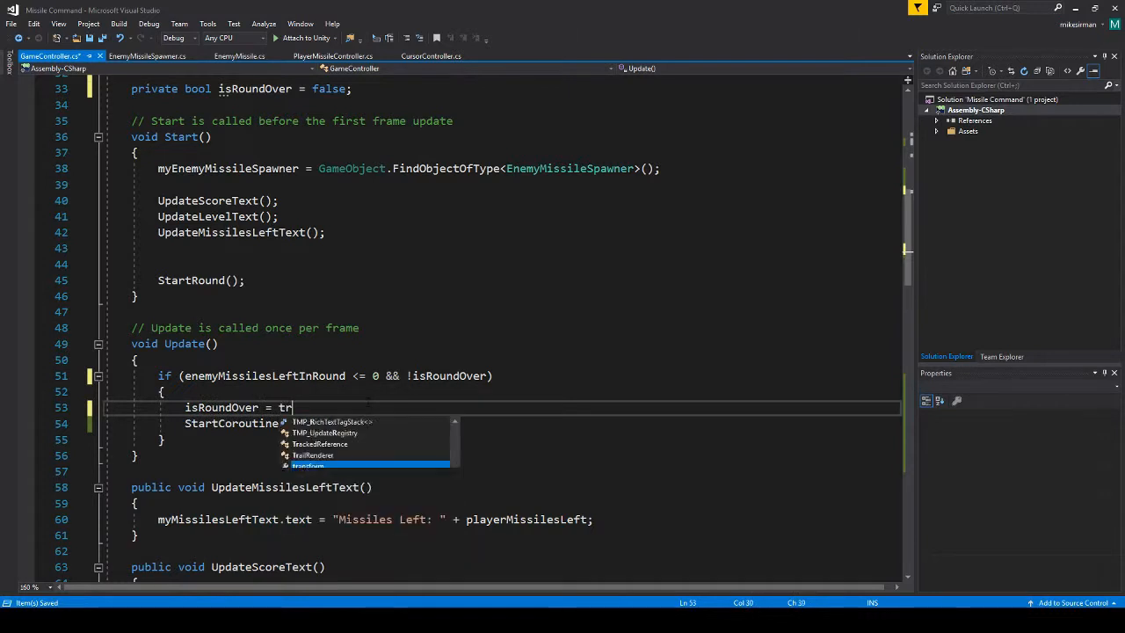
text(ue;)
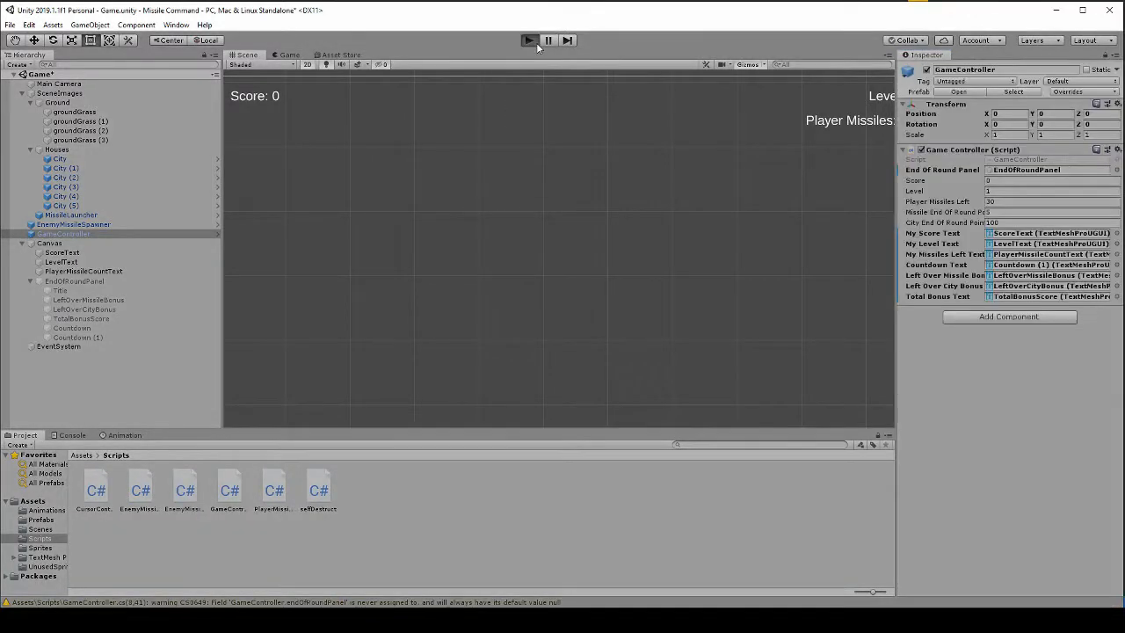
Step: Play the game in Unity and let the round end to watch the countdown
click(529, 39)
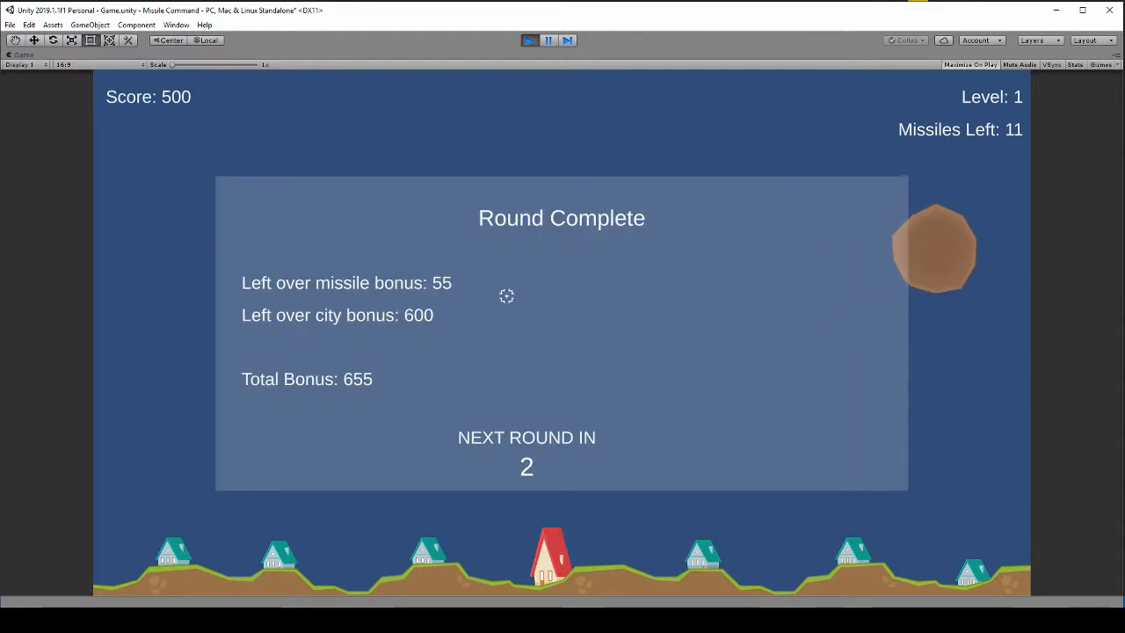
mouse_move(384, 479)
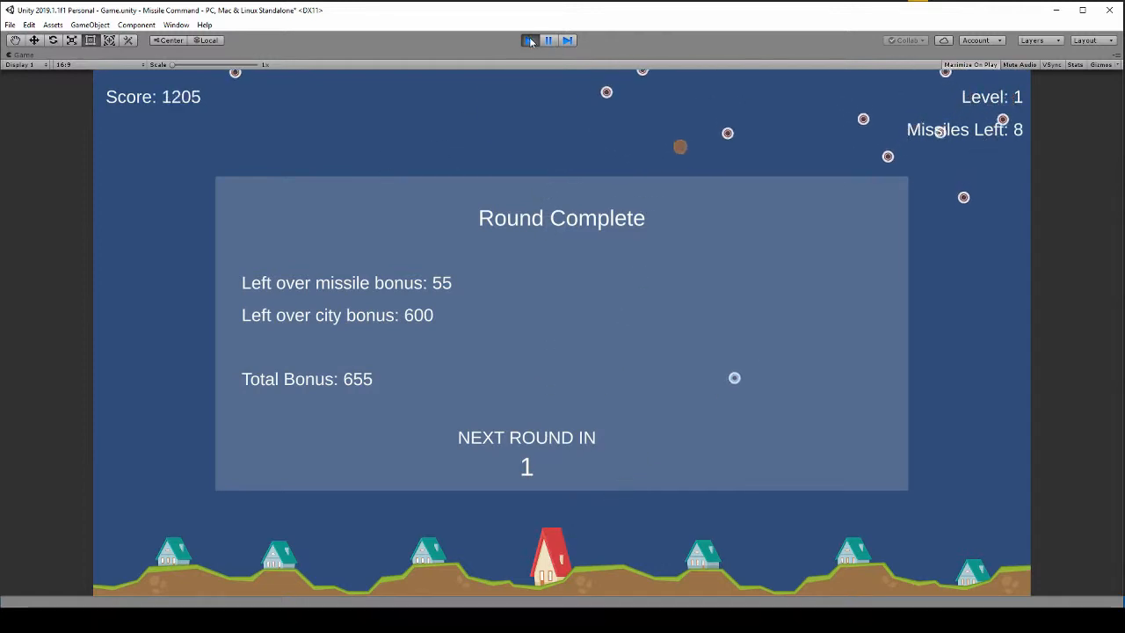
Step: Change the second endOfRoundPanel.SetActive(true) in EndOfRound to SetActive(false)
key(alt+tab)
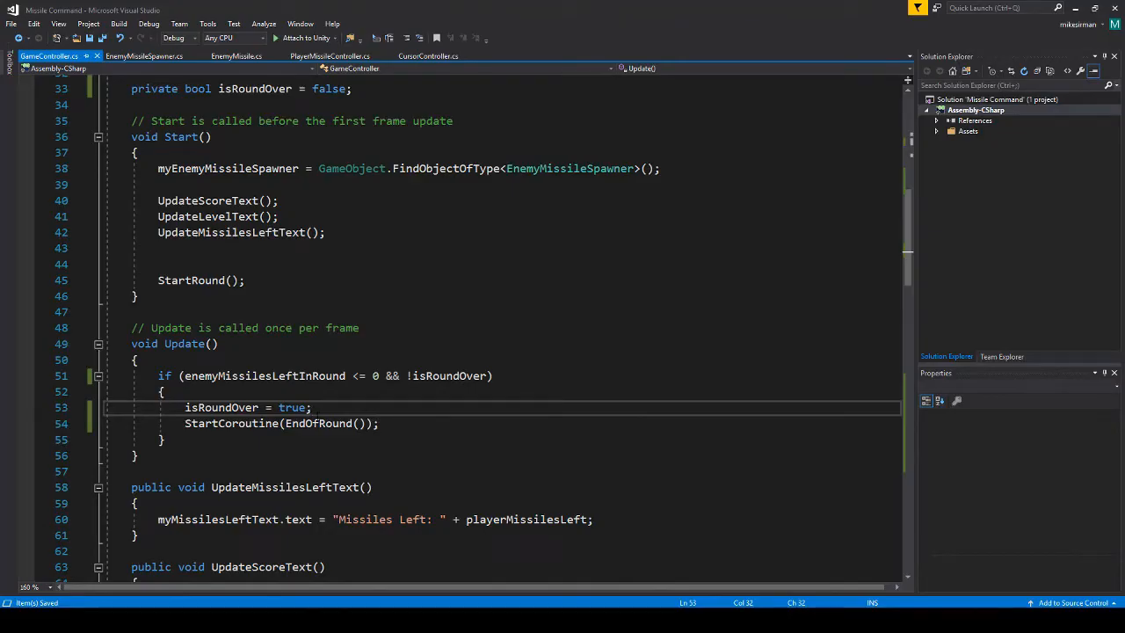
scroll(down, 3)
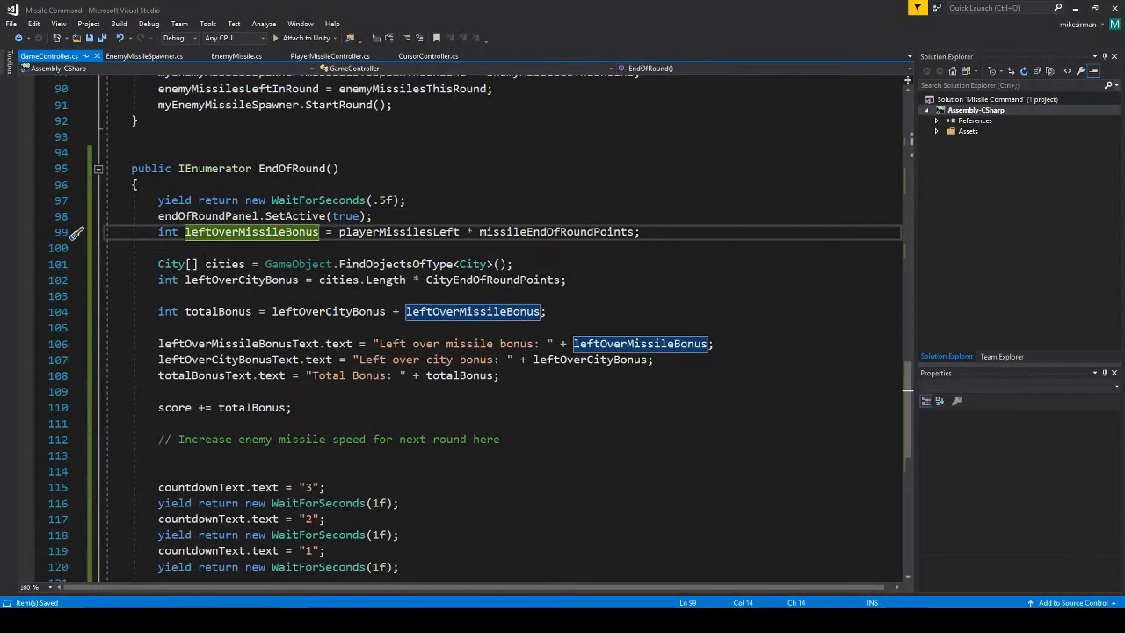
double_click(398, 232)
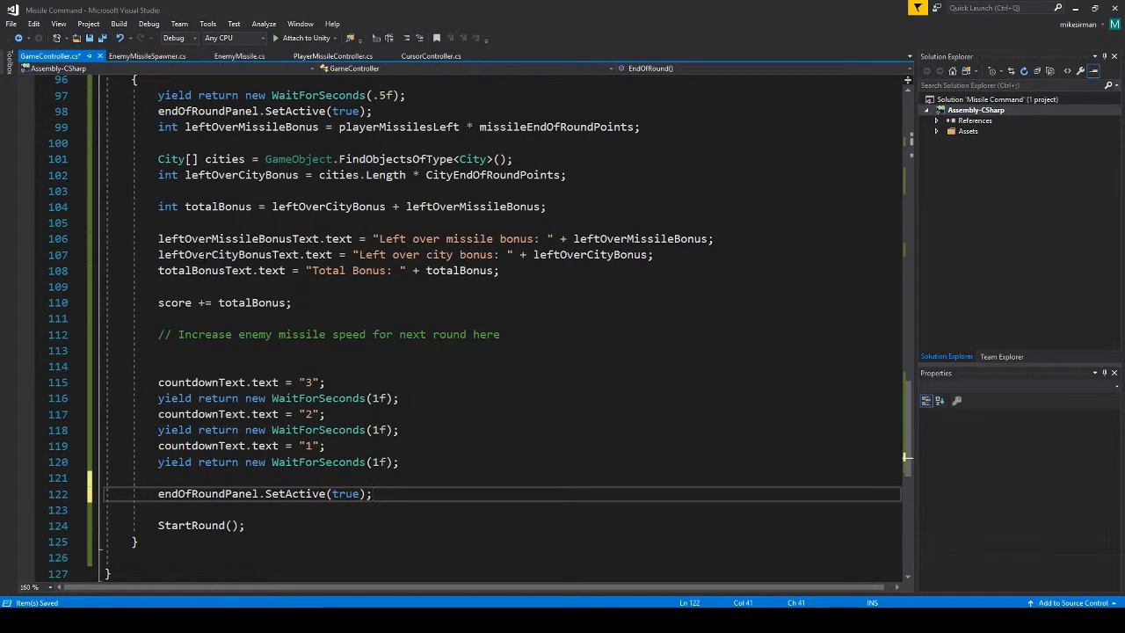
text(false)
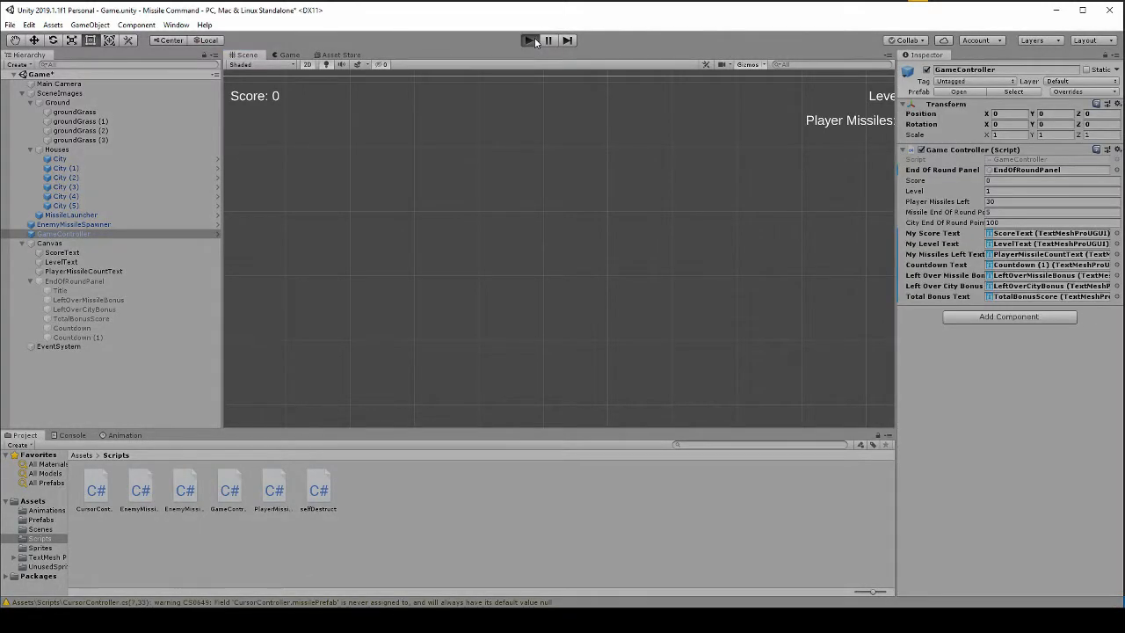
Step: Playtest until the panel closes after the countdown, then fire missiles at the new round's enemies
click(528, 39)
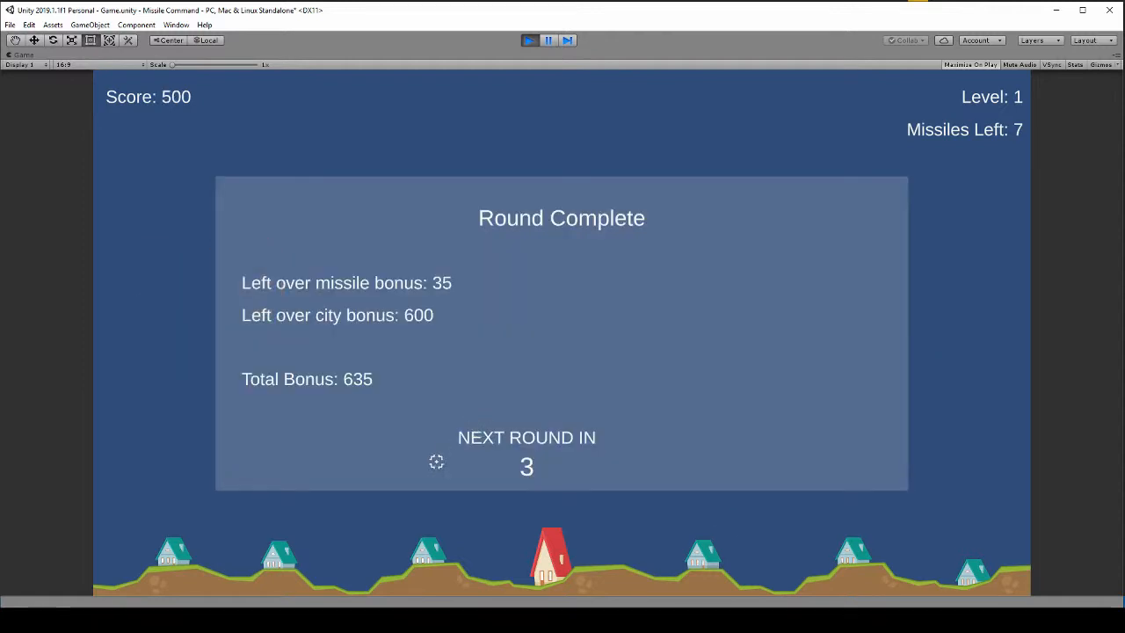
mouse_move(181, 137)
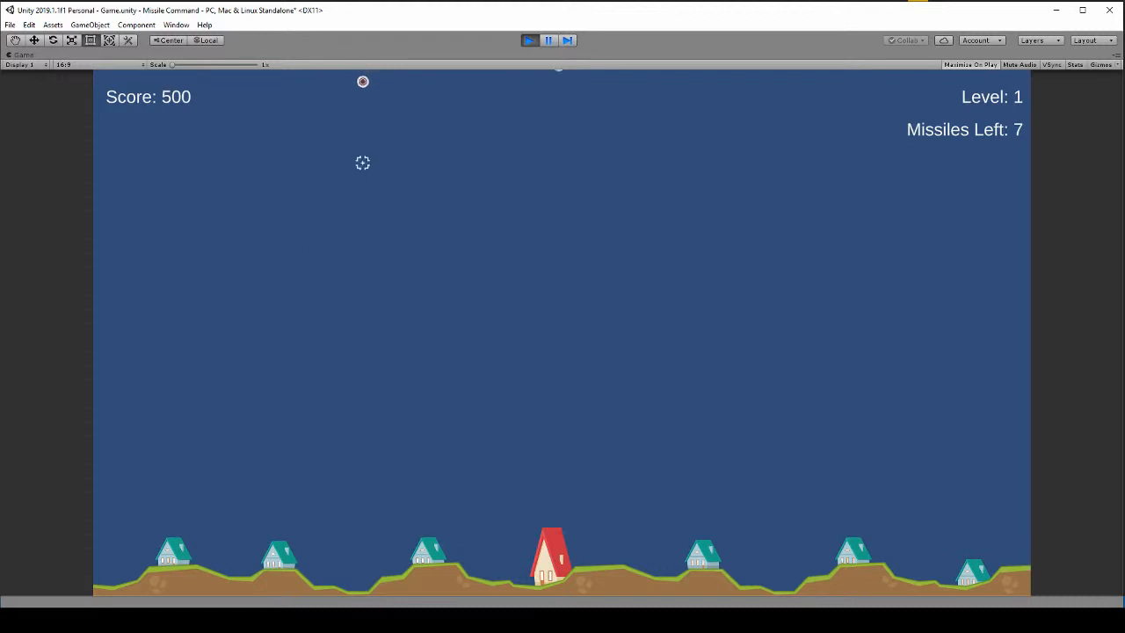
click(366, 151)
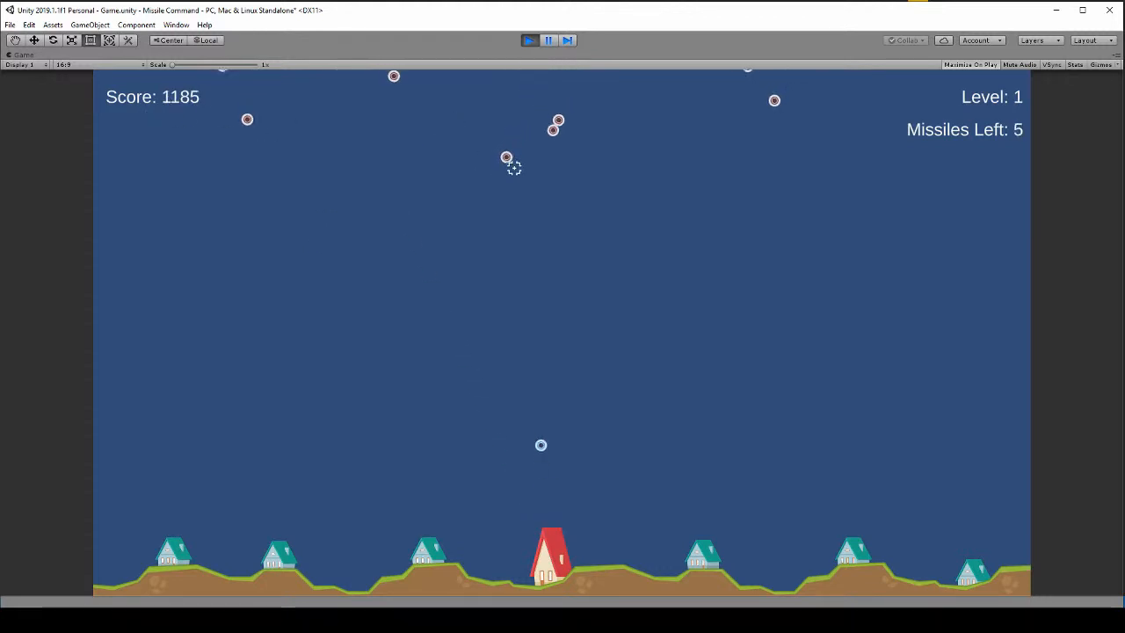
click(514, 168)
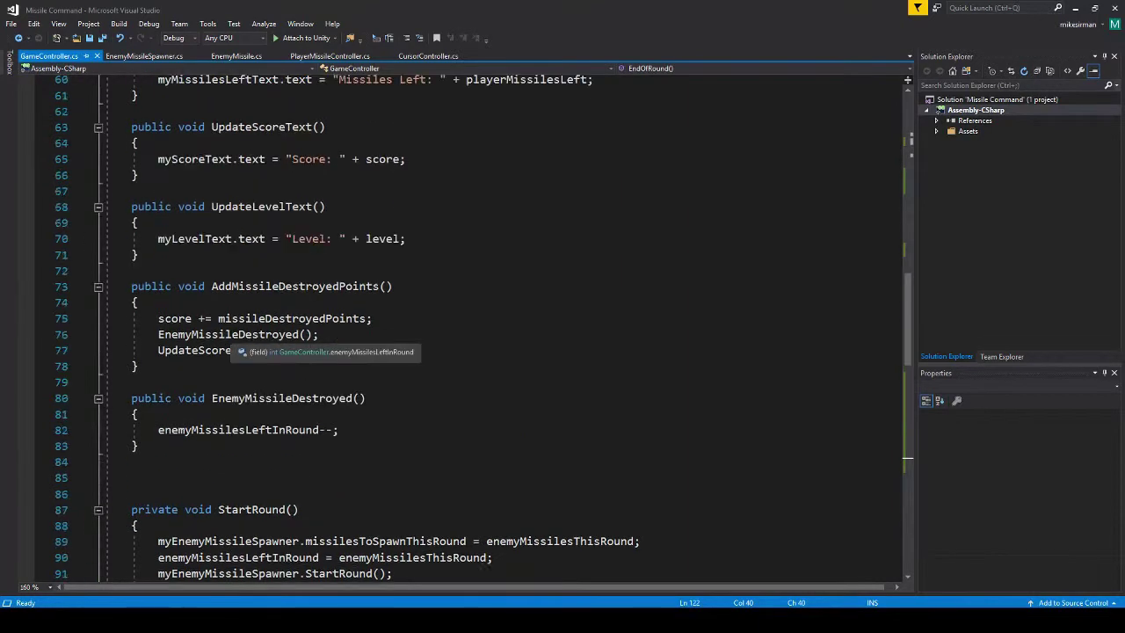
Step: Add an UpdateScoreText() call on the line after score += totalBonus
scroll(up, 3)
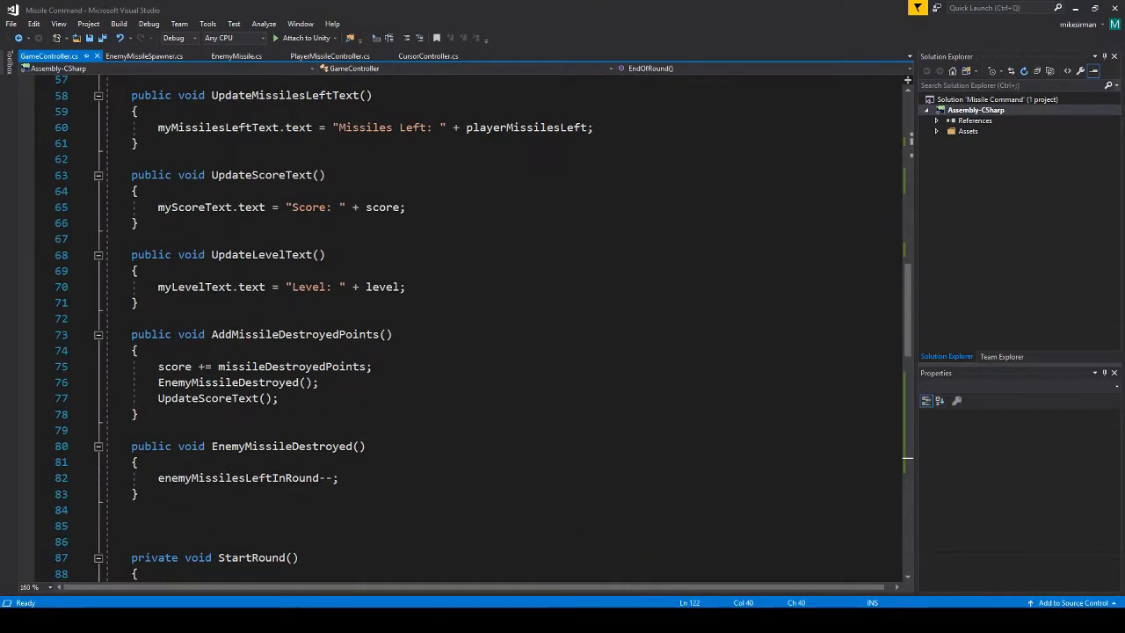
scroll(down, 3)
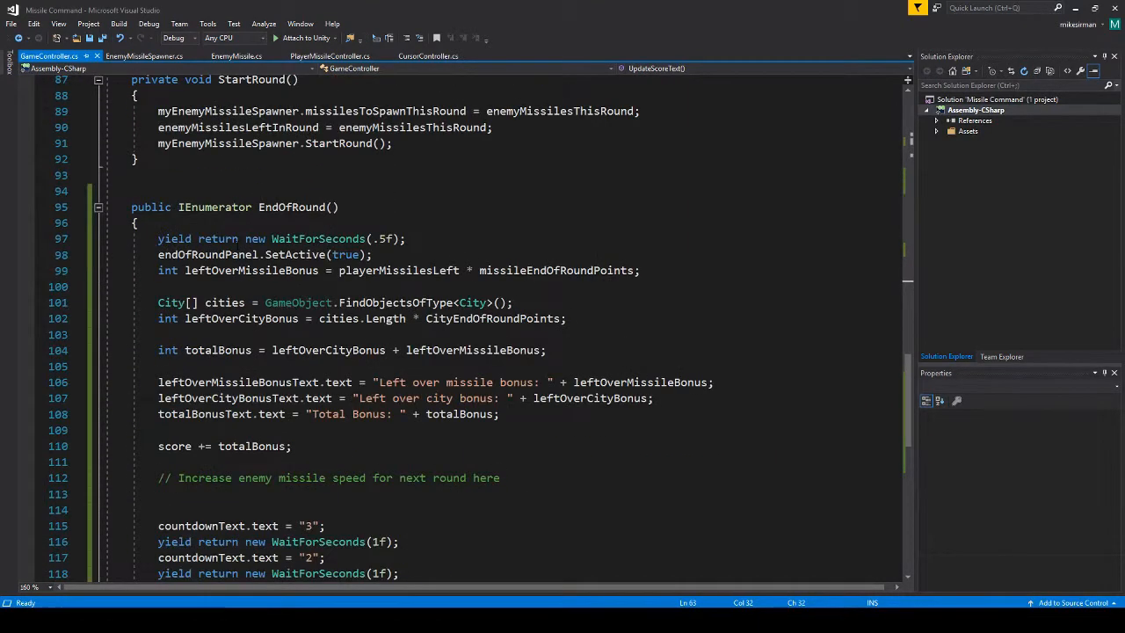
scroll(down, 3)
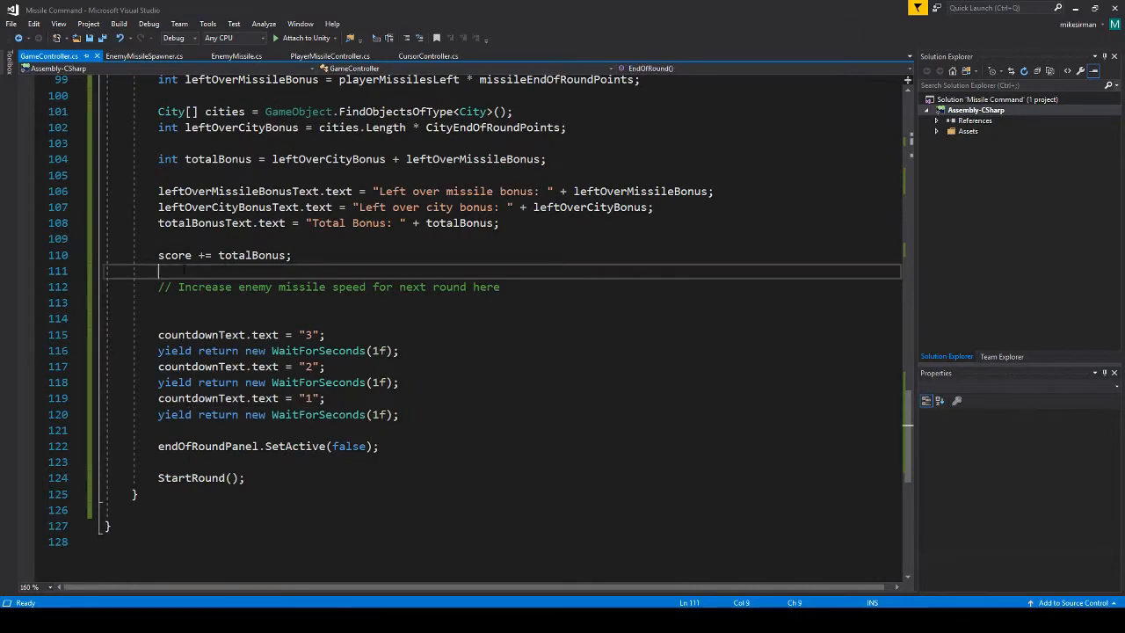
text(UpdateScoreText())
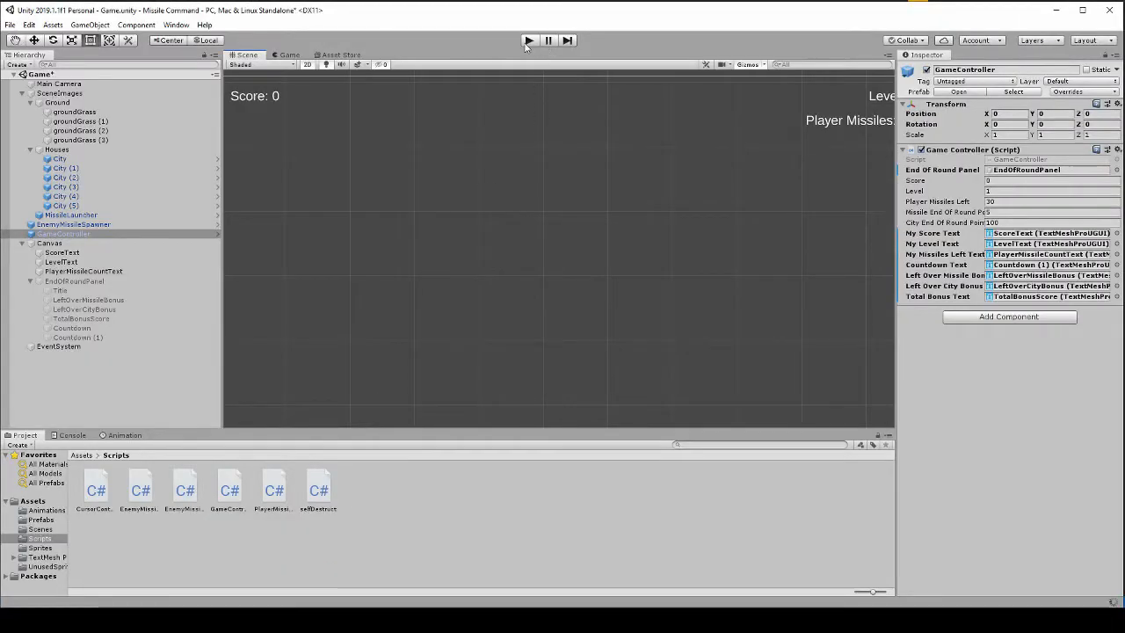
Step: Start Play mode again to check the score after the round bonus
click(529, 39)
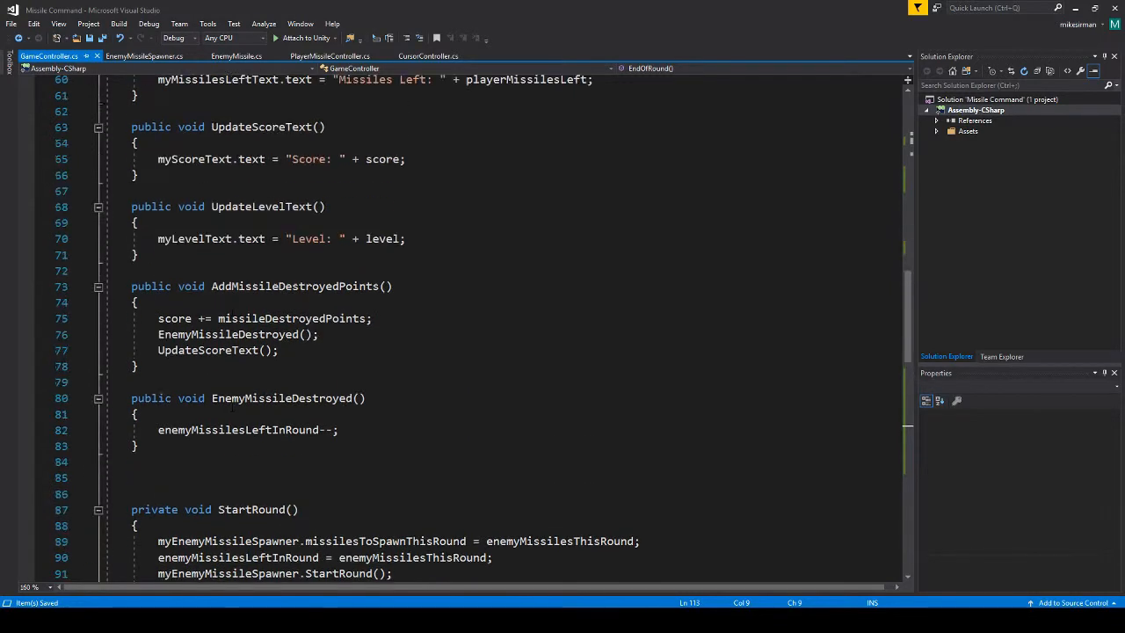
Step: Add UpdateLevelText(); and UpdateMissilesLeftText(); on new lines after StartRound(); in EndOfRound
click(254, 206)
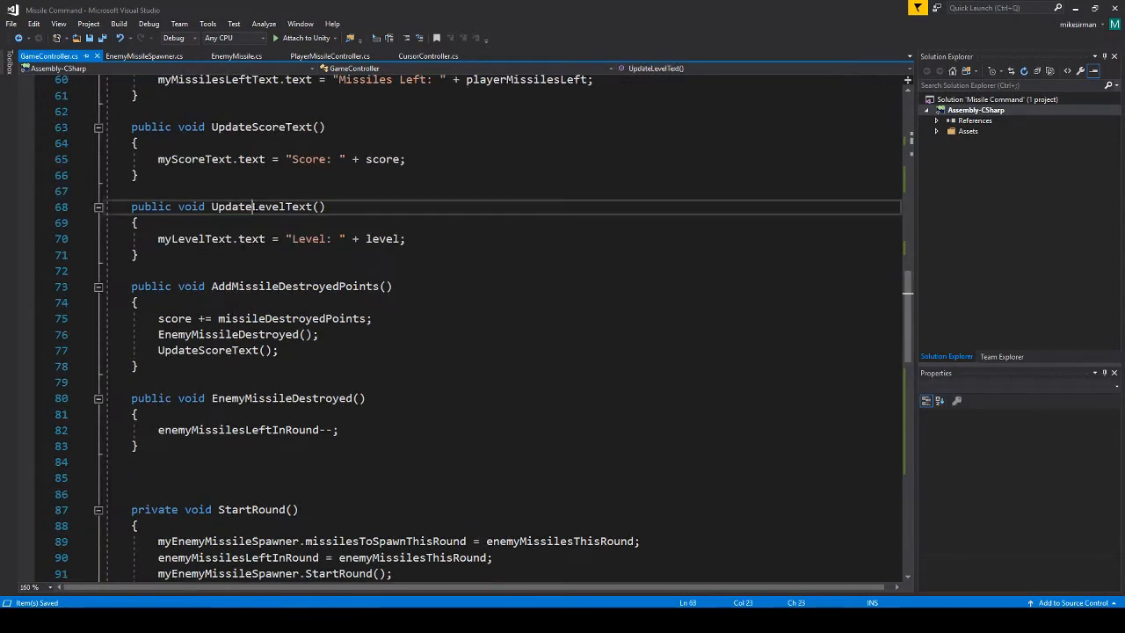
scroll(down, 3)
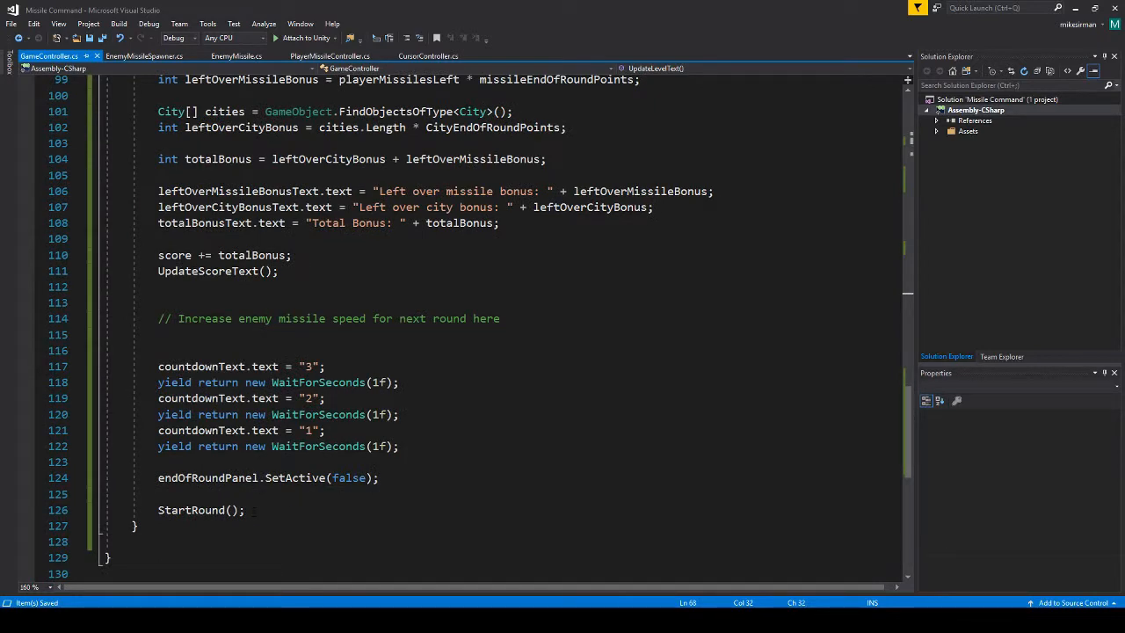
click(248, 510)
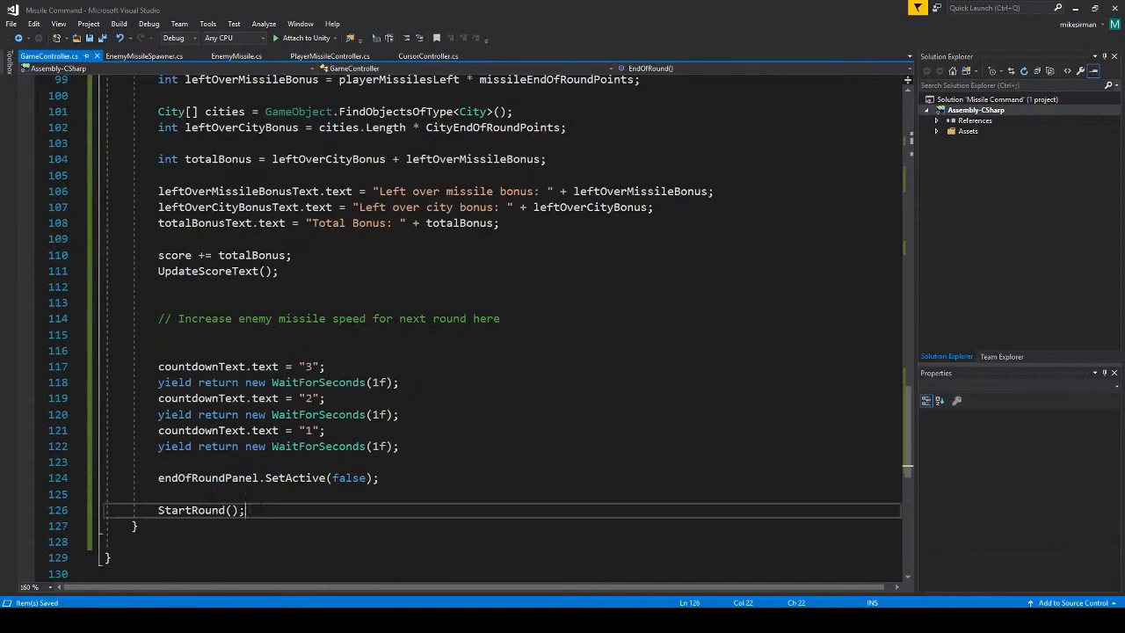
text(UpdateLevelText)
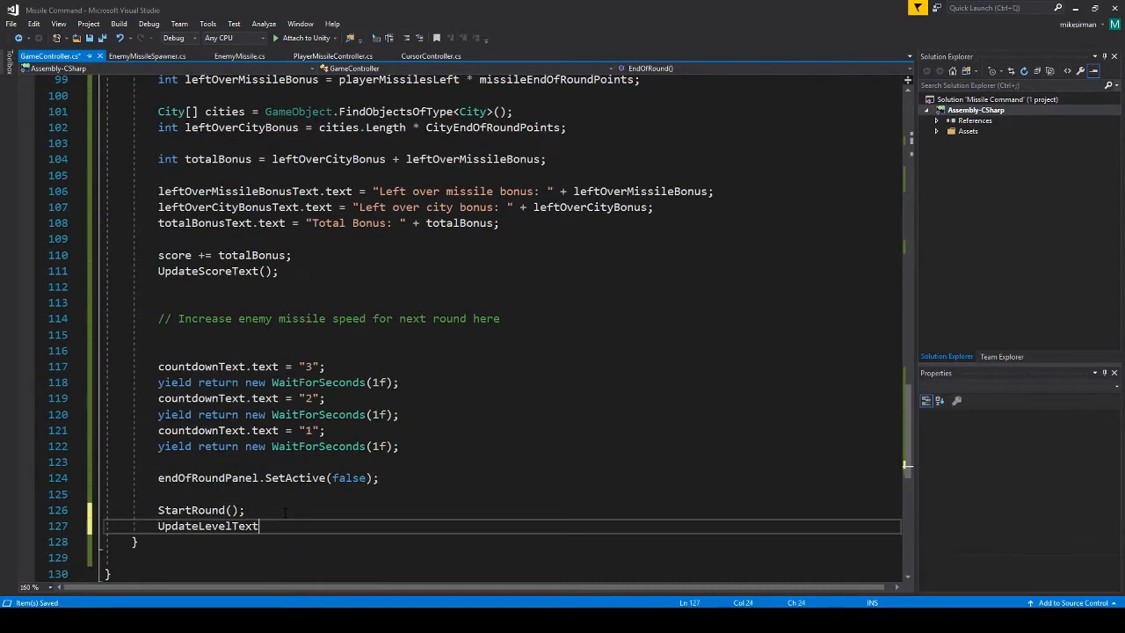
text(();)
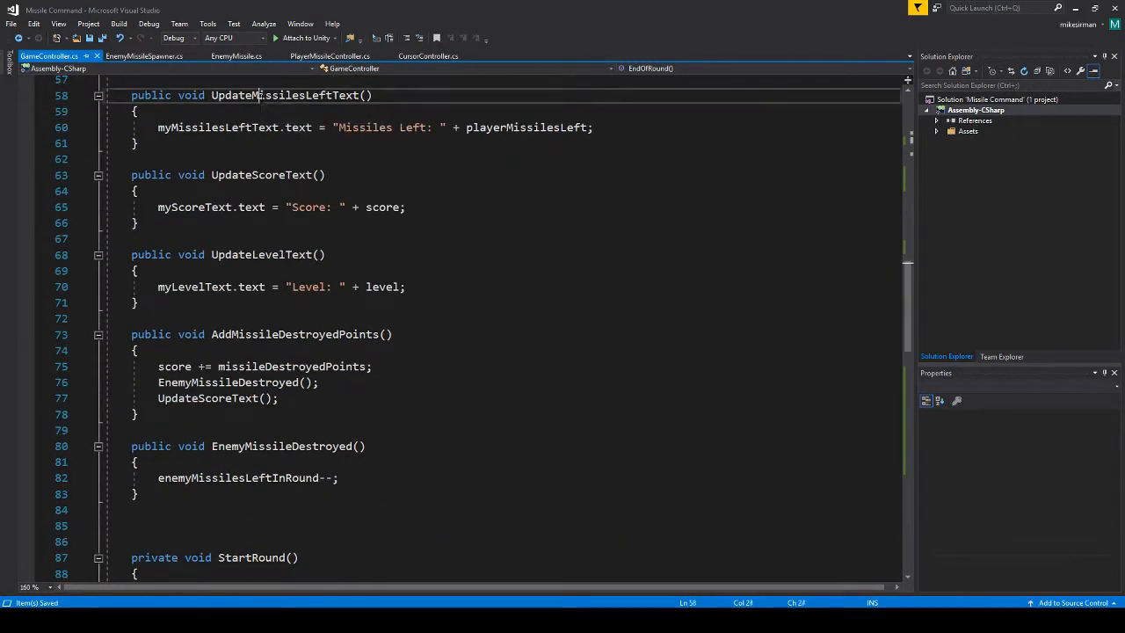
scroll(down, 3)
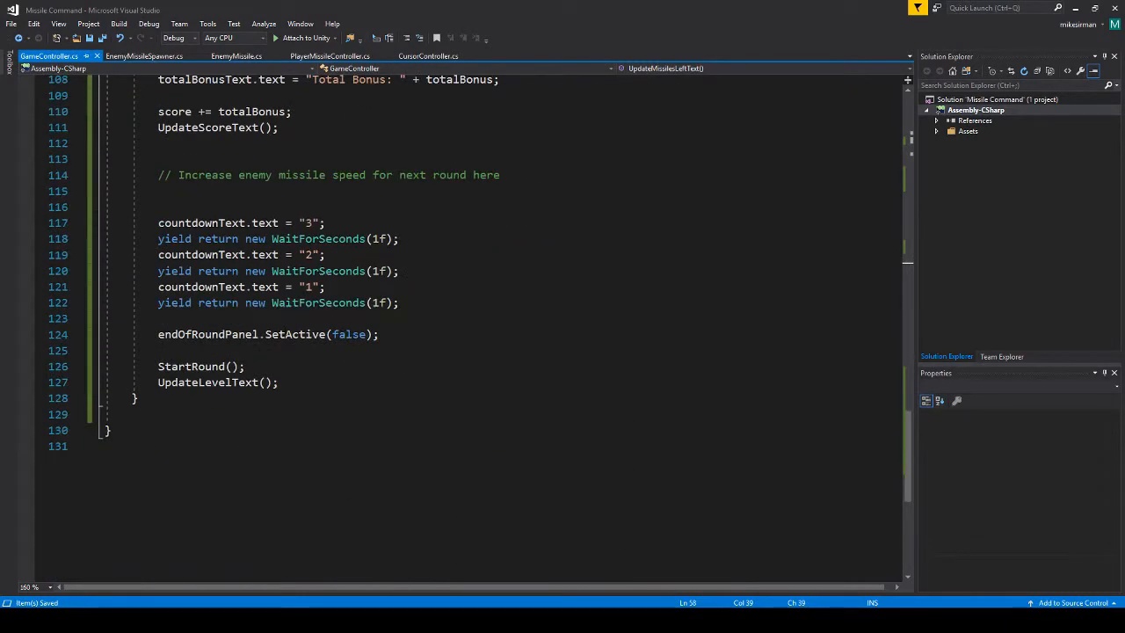
text(UpdateMissilesLeftText();)
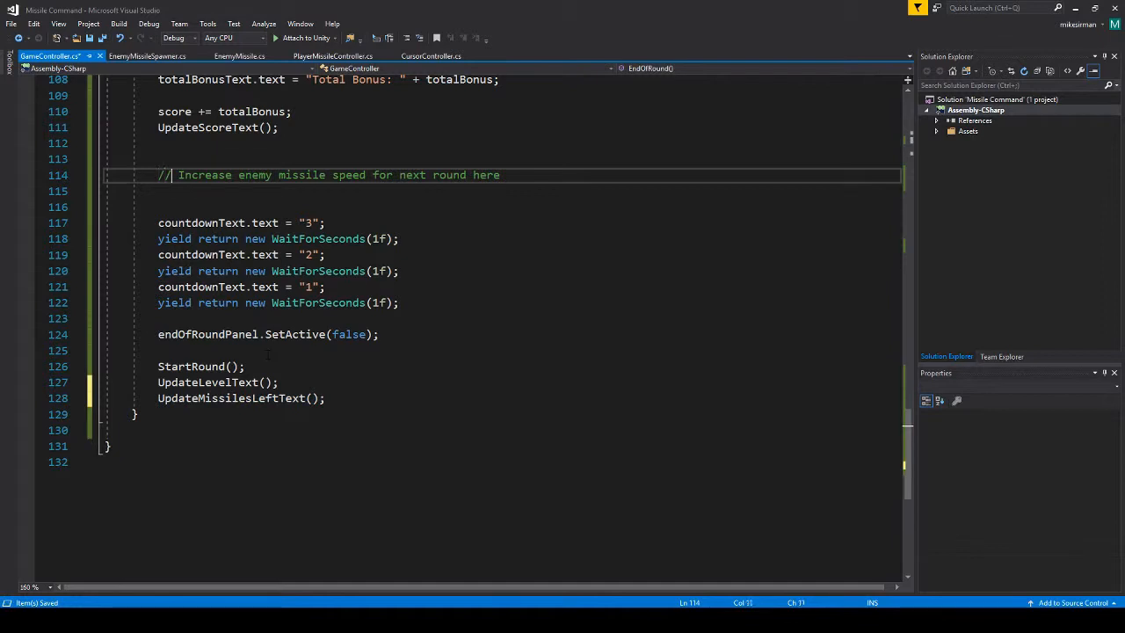
Step: Replace the enemy missile speed comment with '// Updating new round settings' above StartRound()
drag(177, 174, 499, 175)
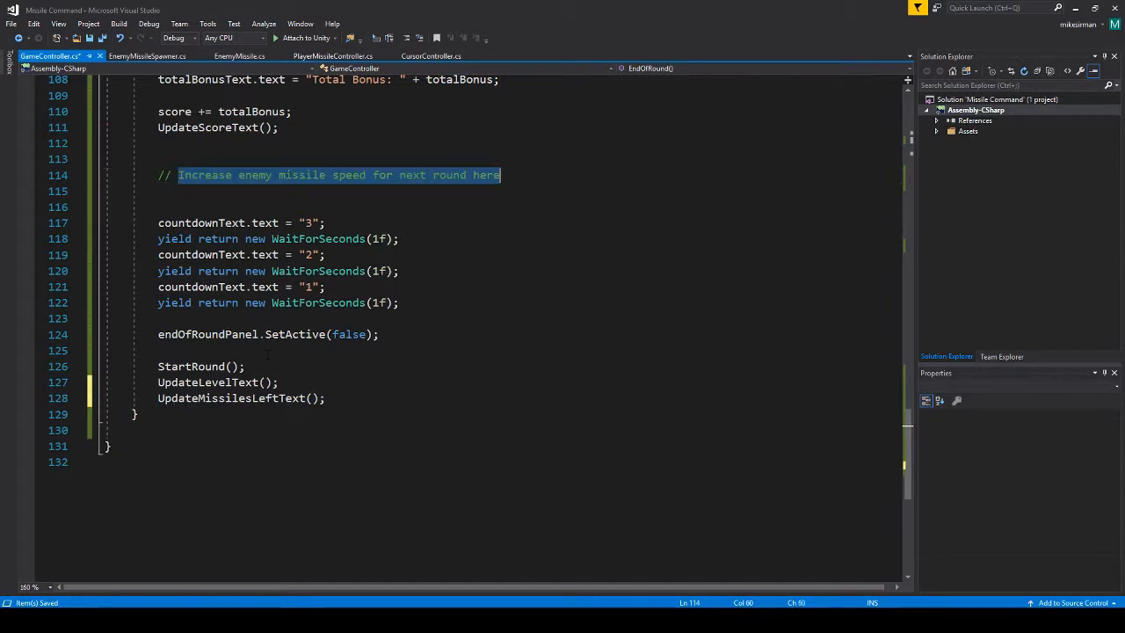
text(Updat)
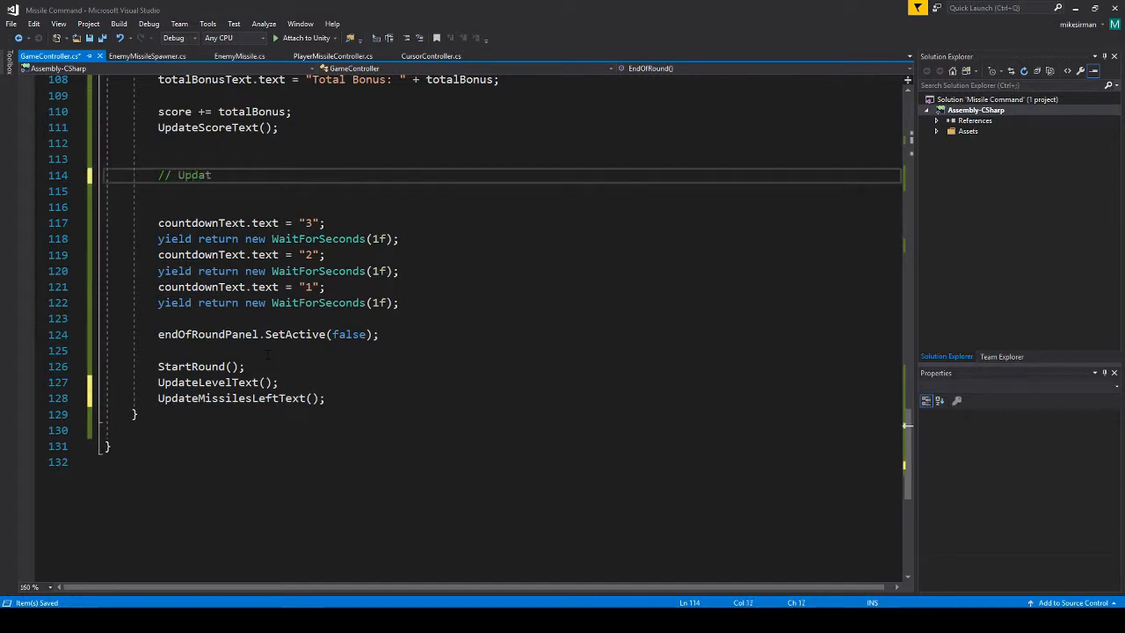
text(ing new round se)
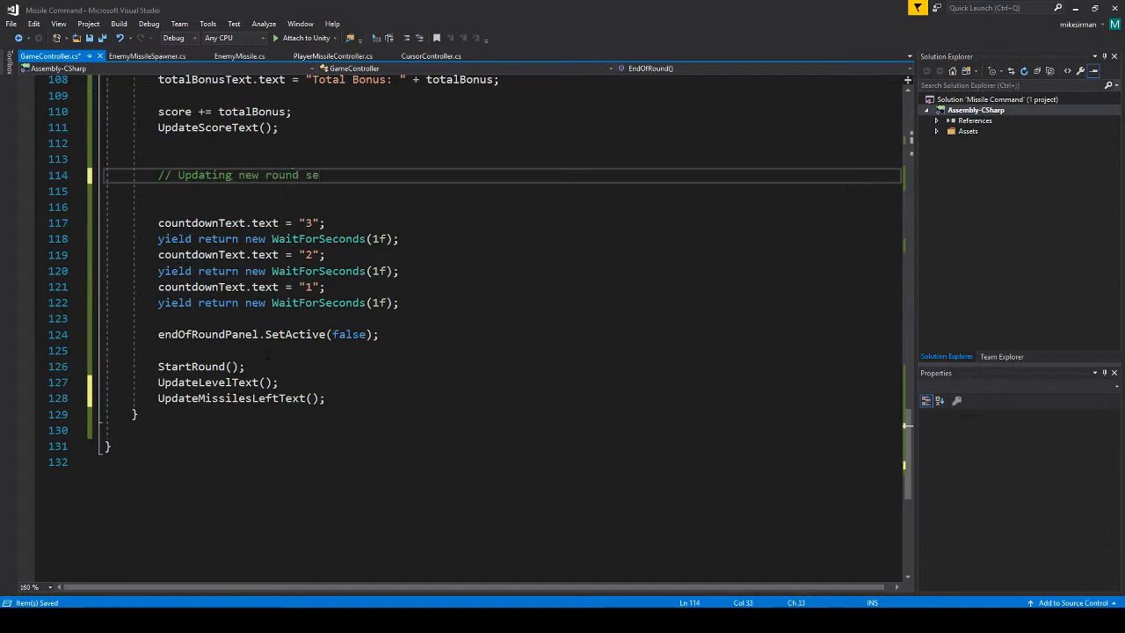
text(ttings)
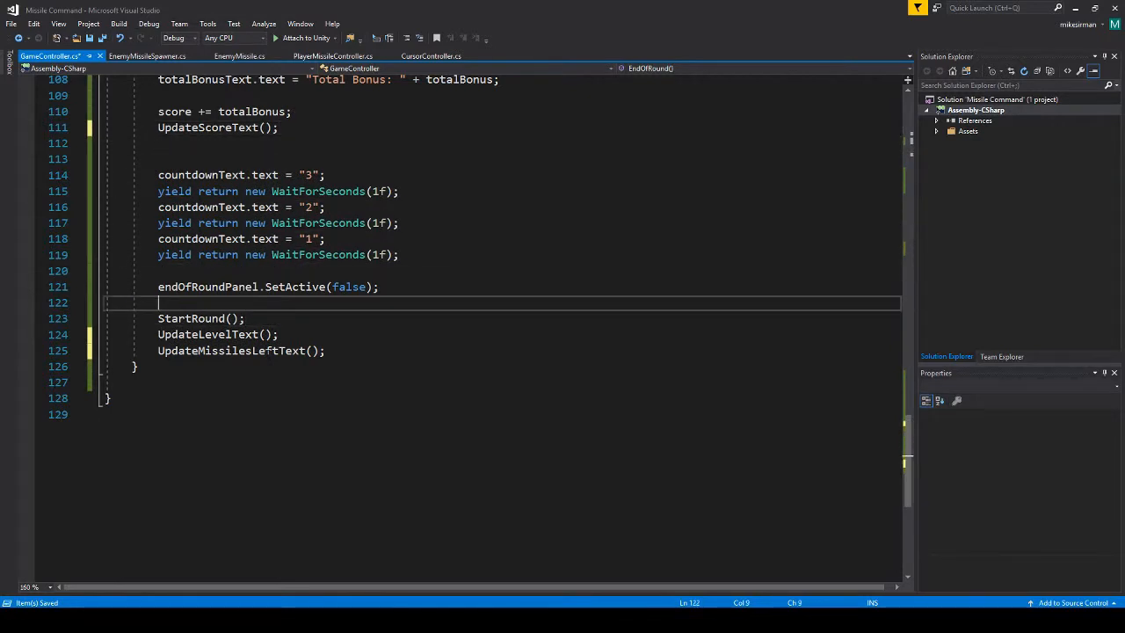
text(// Updating new round settings)
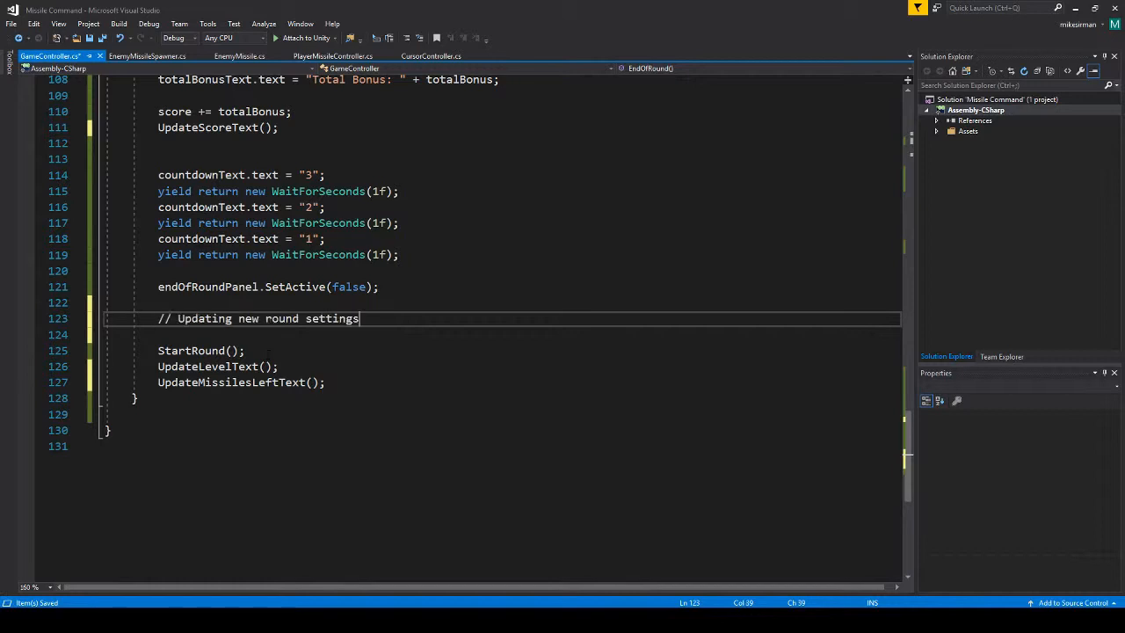
key(Enter)
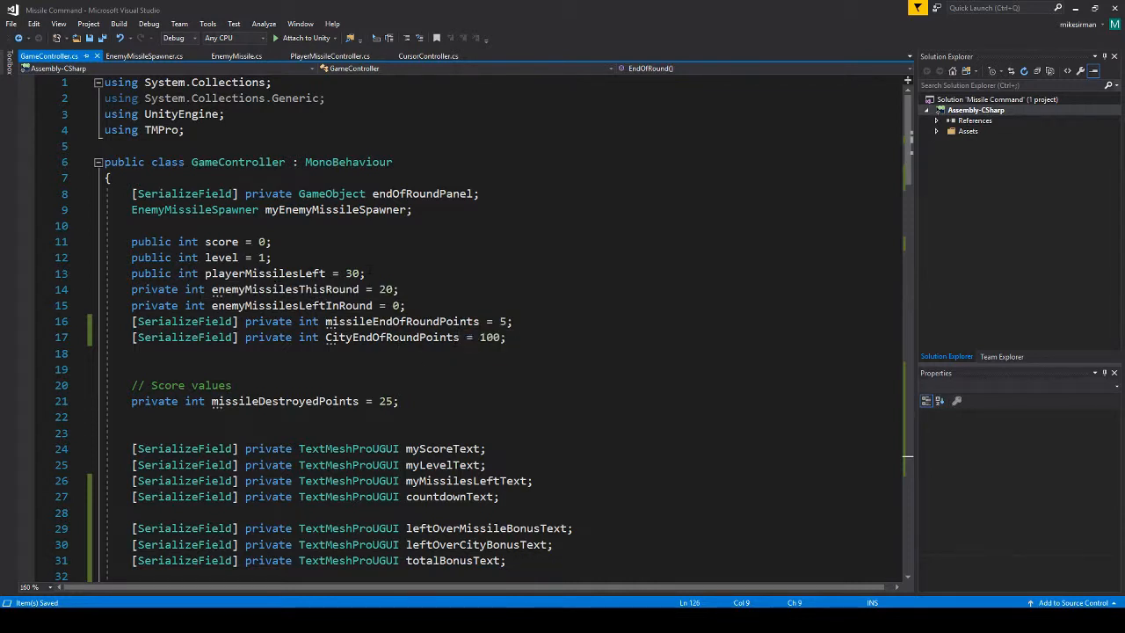
Step: Add 'playerMissilesLeft = 30;' below the new round settings comment
scroll(down, 3)
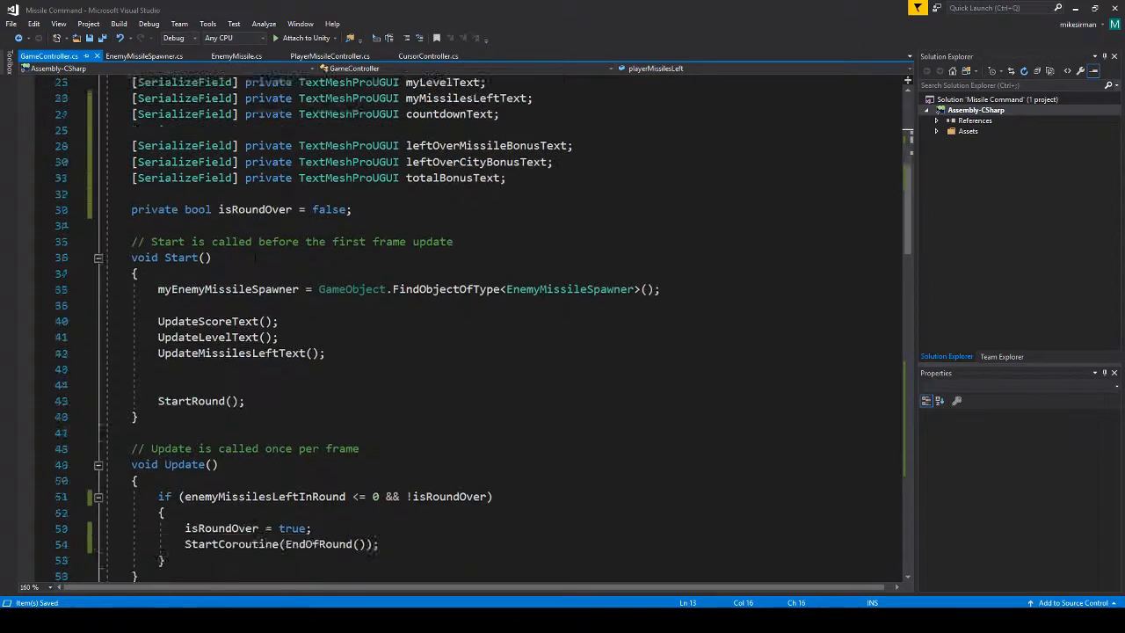
scroll(down, 3)
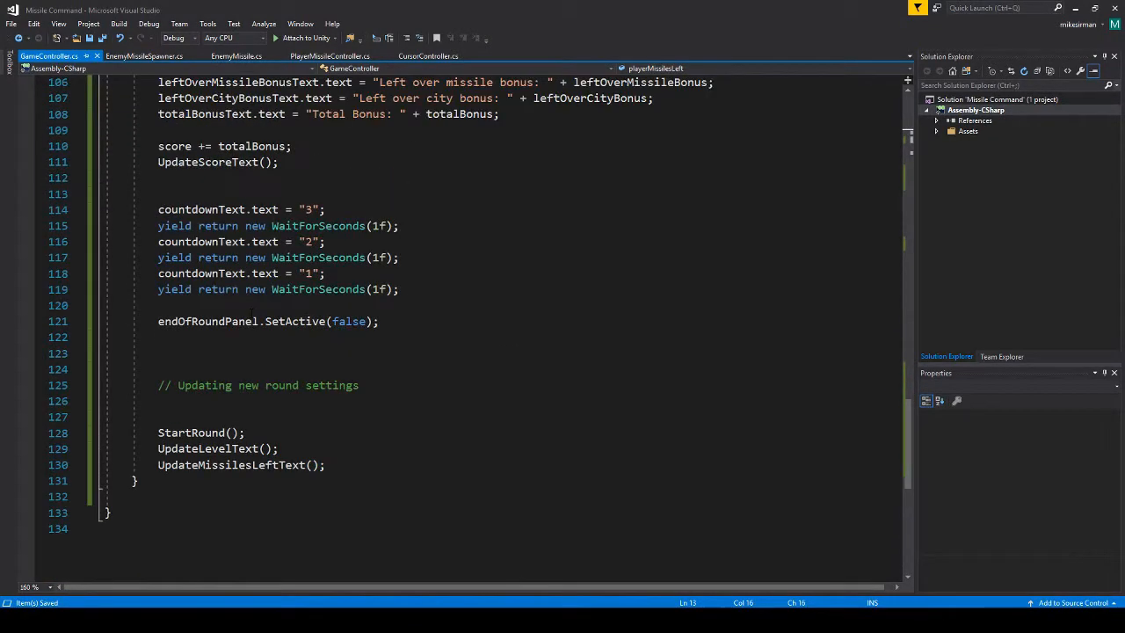
text(playerMissilesLeft = 30;)
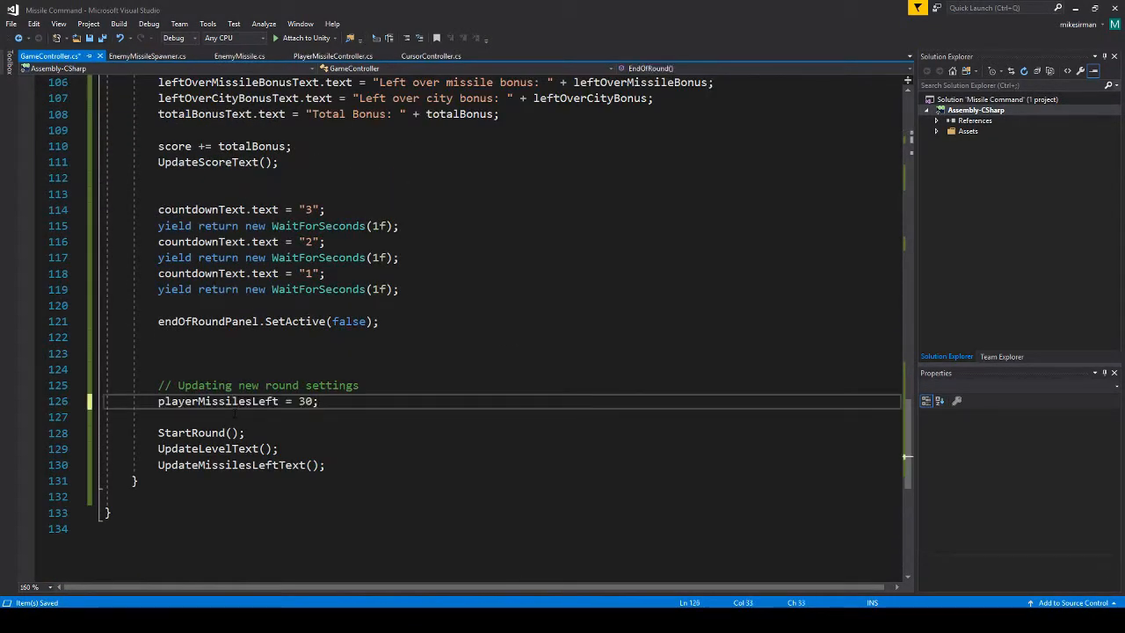
key(Enter)
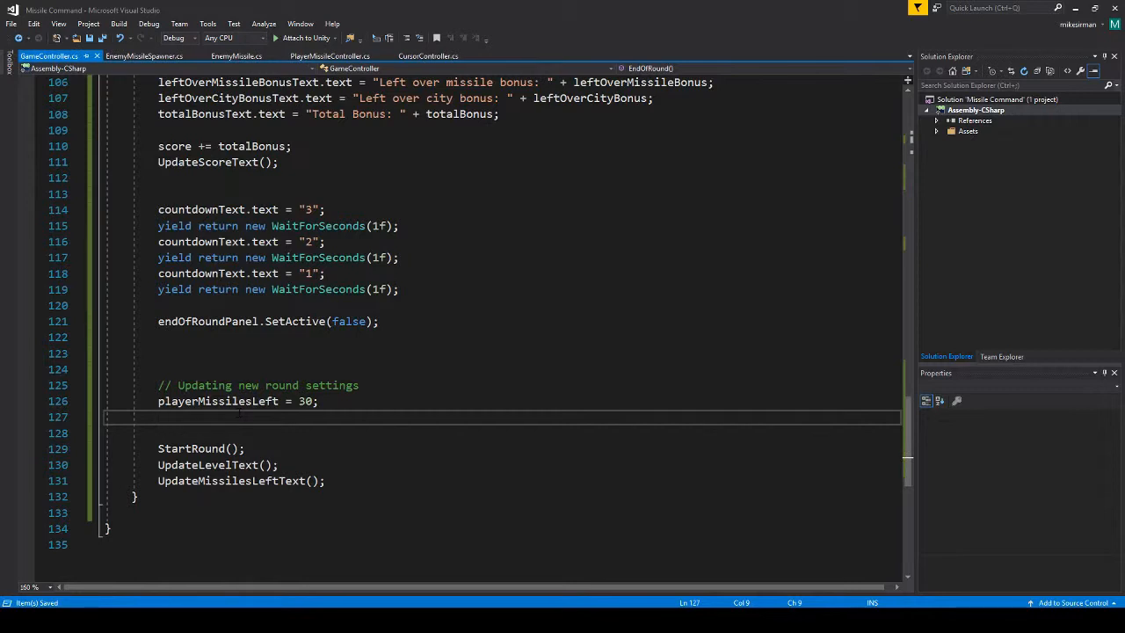